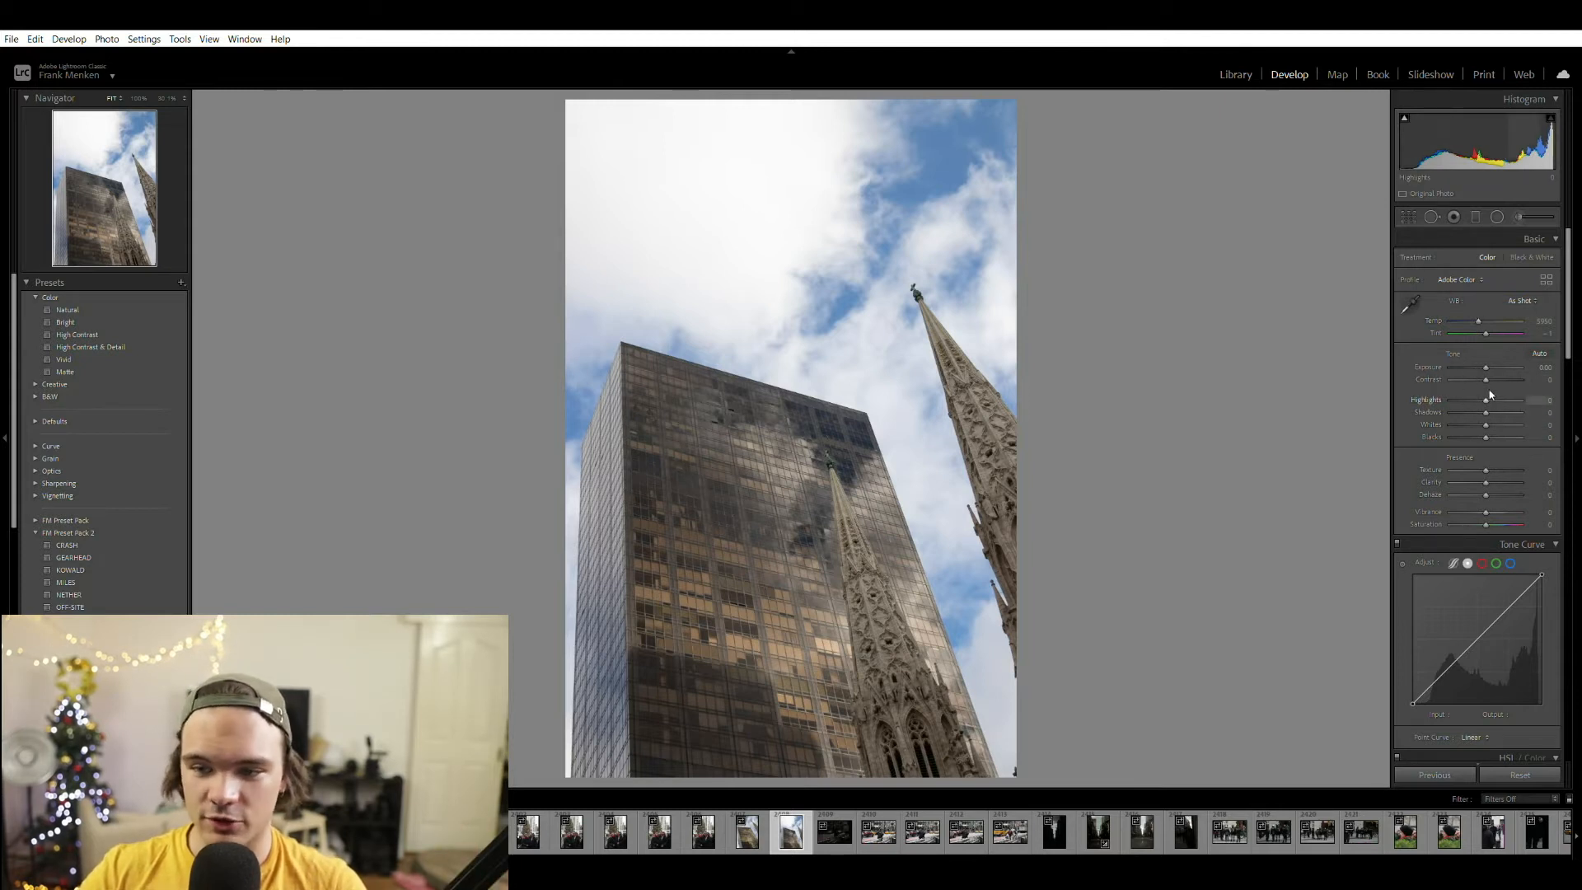
- Pull highlights to -100, lift shadows to +72, whites to +60 and drop blacks to -47
drag(1485, 399, 1450, 399)
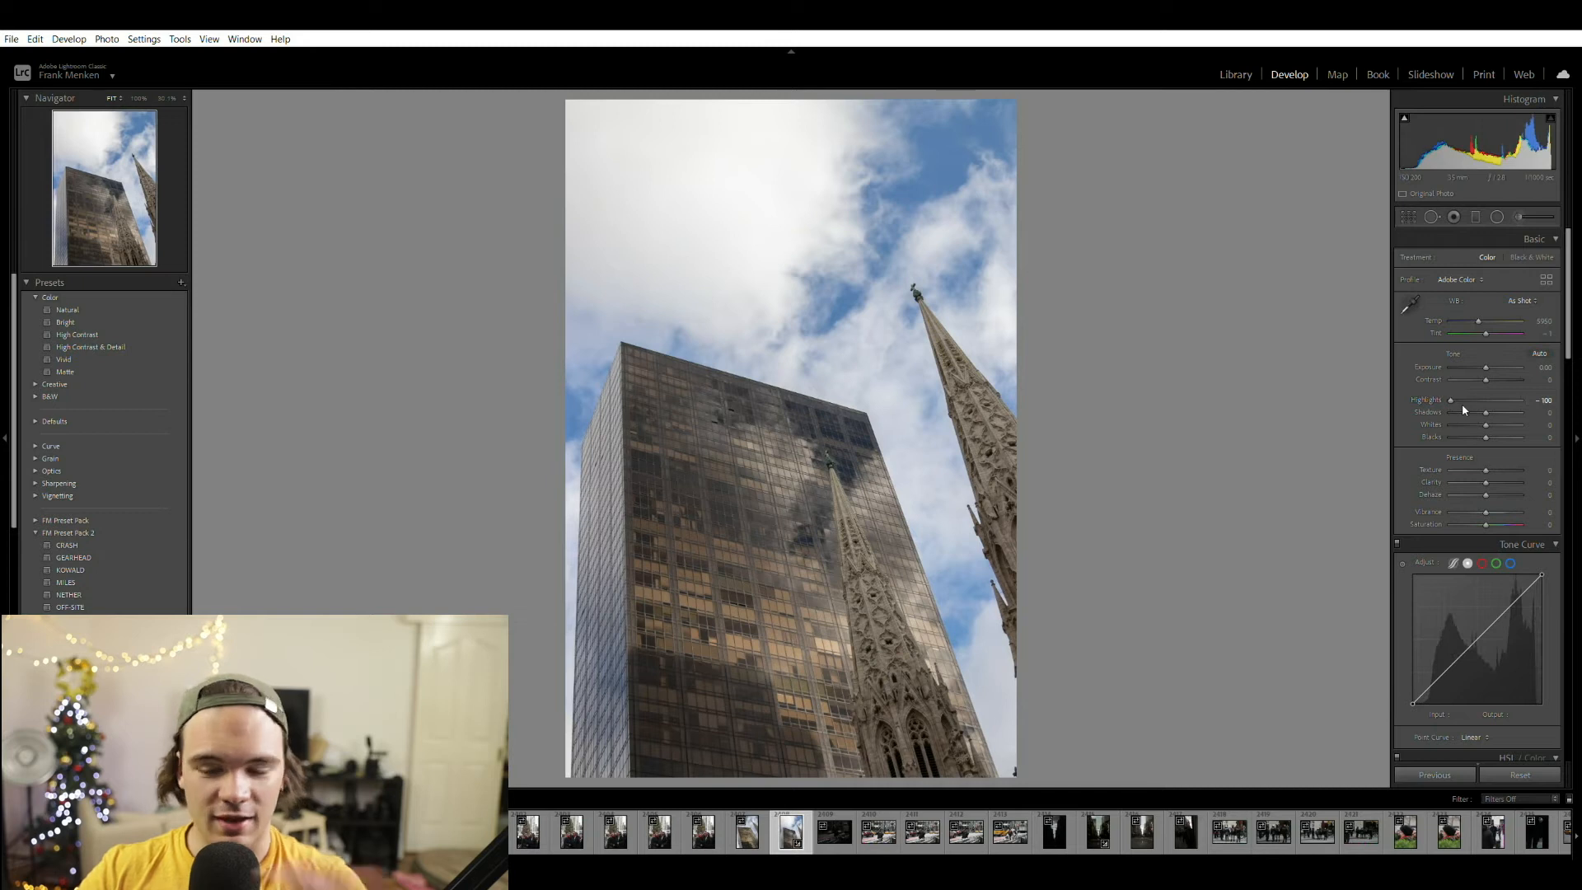
drag(1485, 412, 1493, 412)
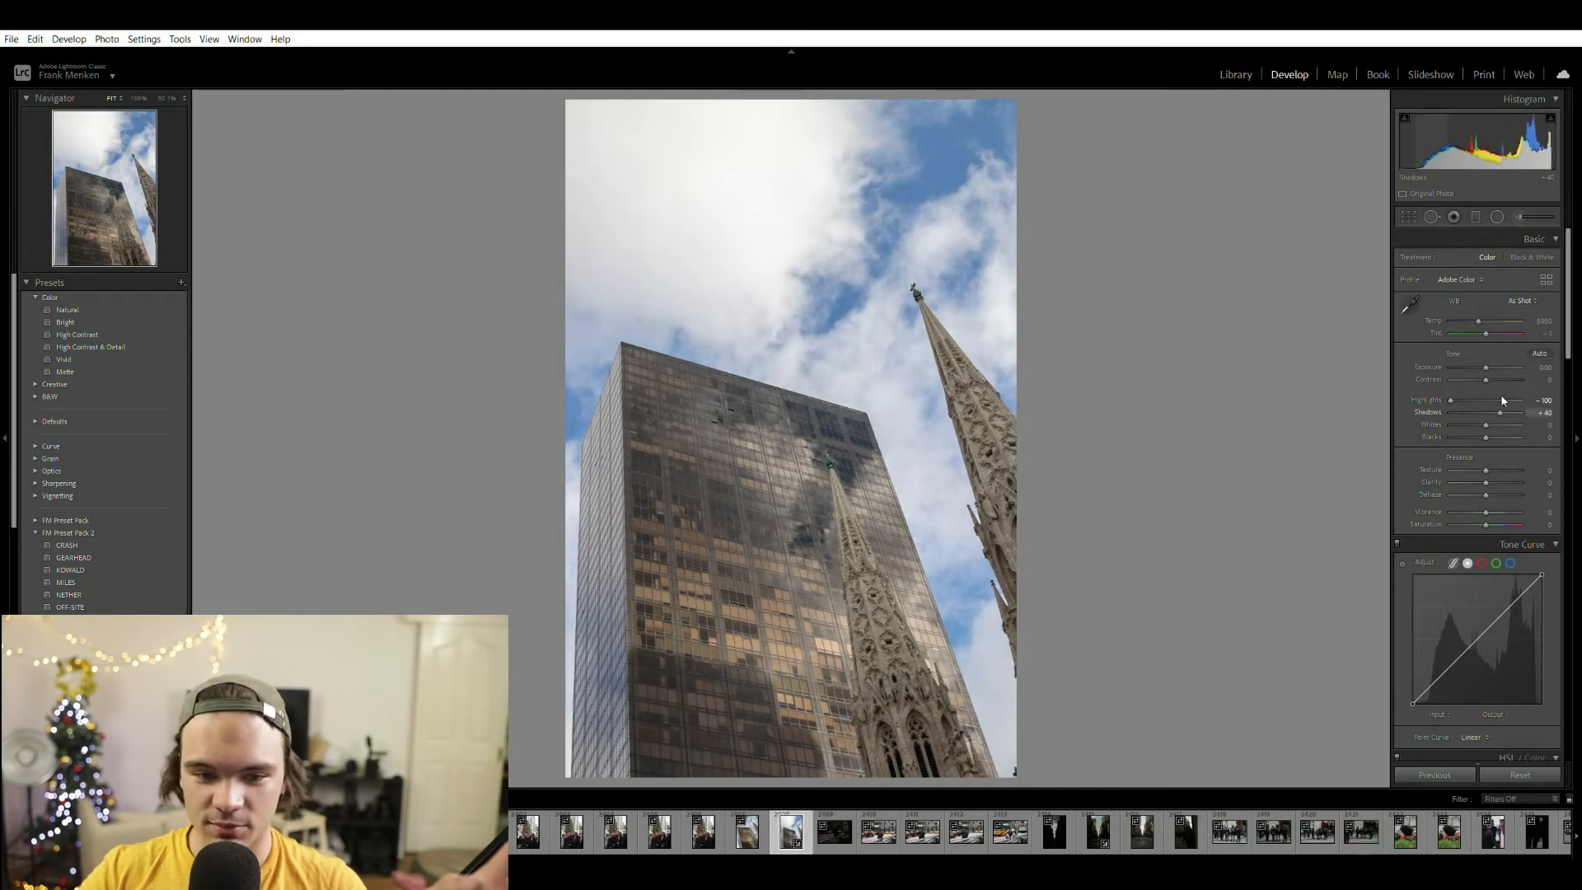
drag(1494, 412, 1512, 412)
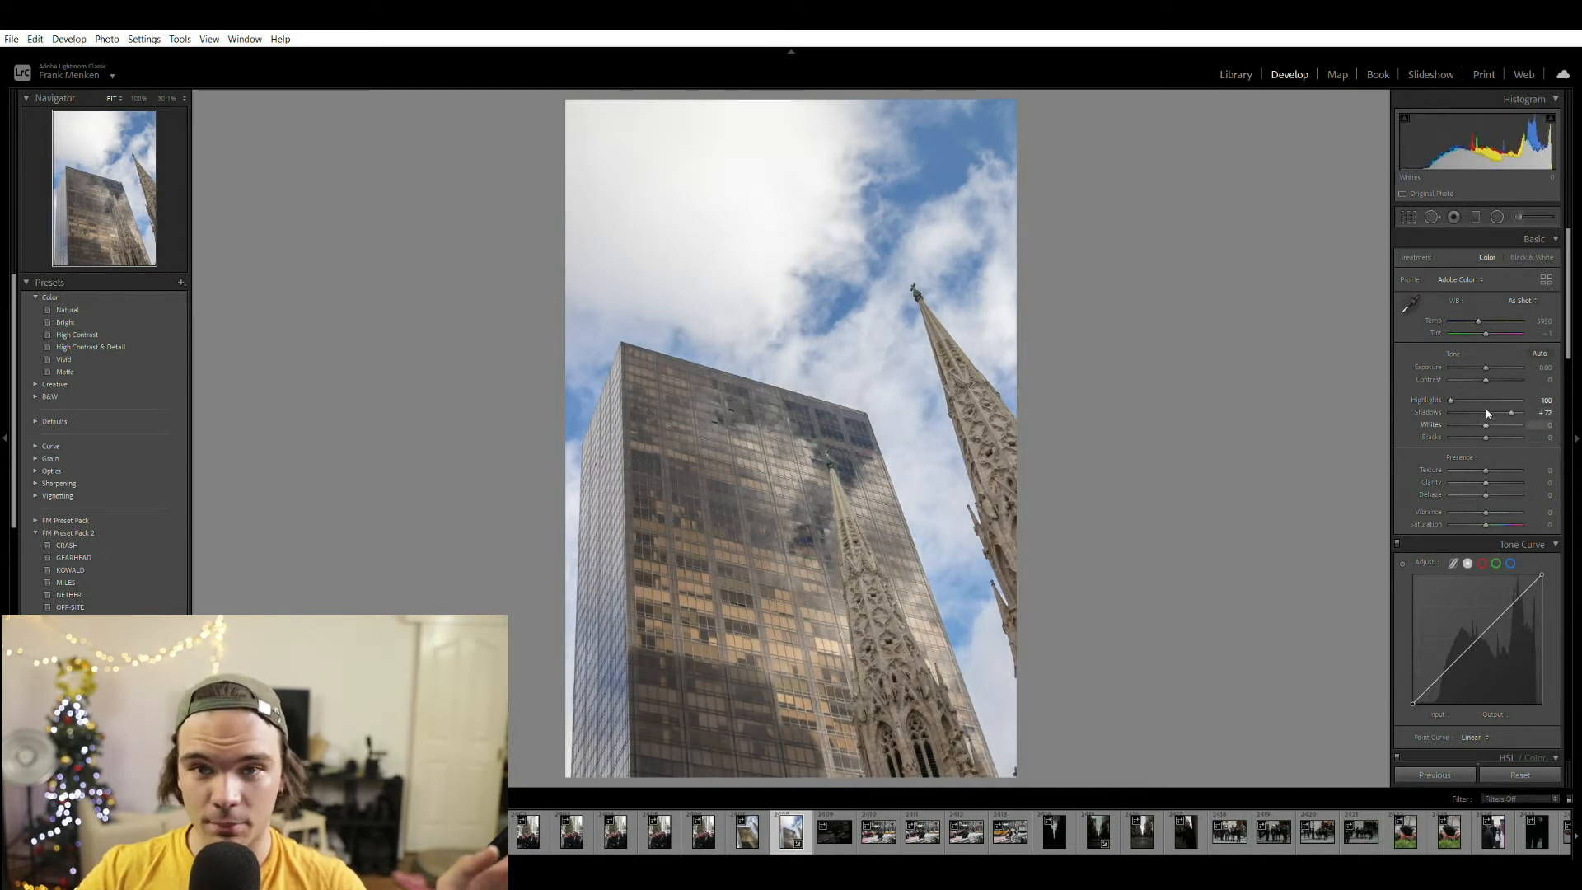
drag(1485, 424, 1514, 424)
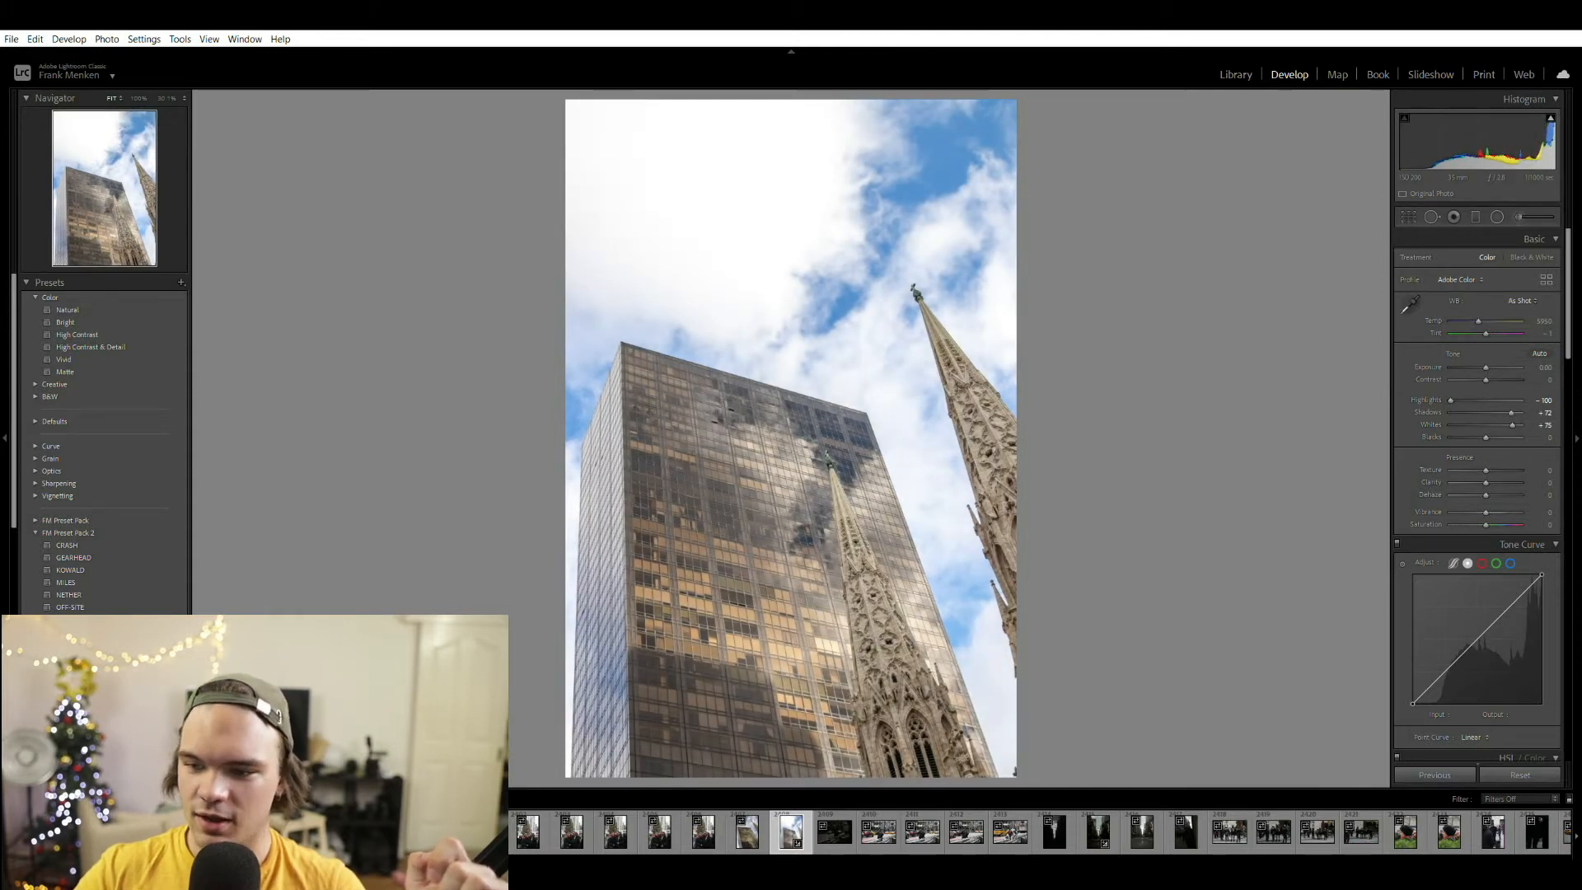
drag(1524, 423, 1509, 424)
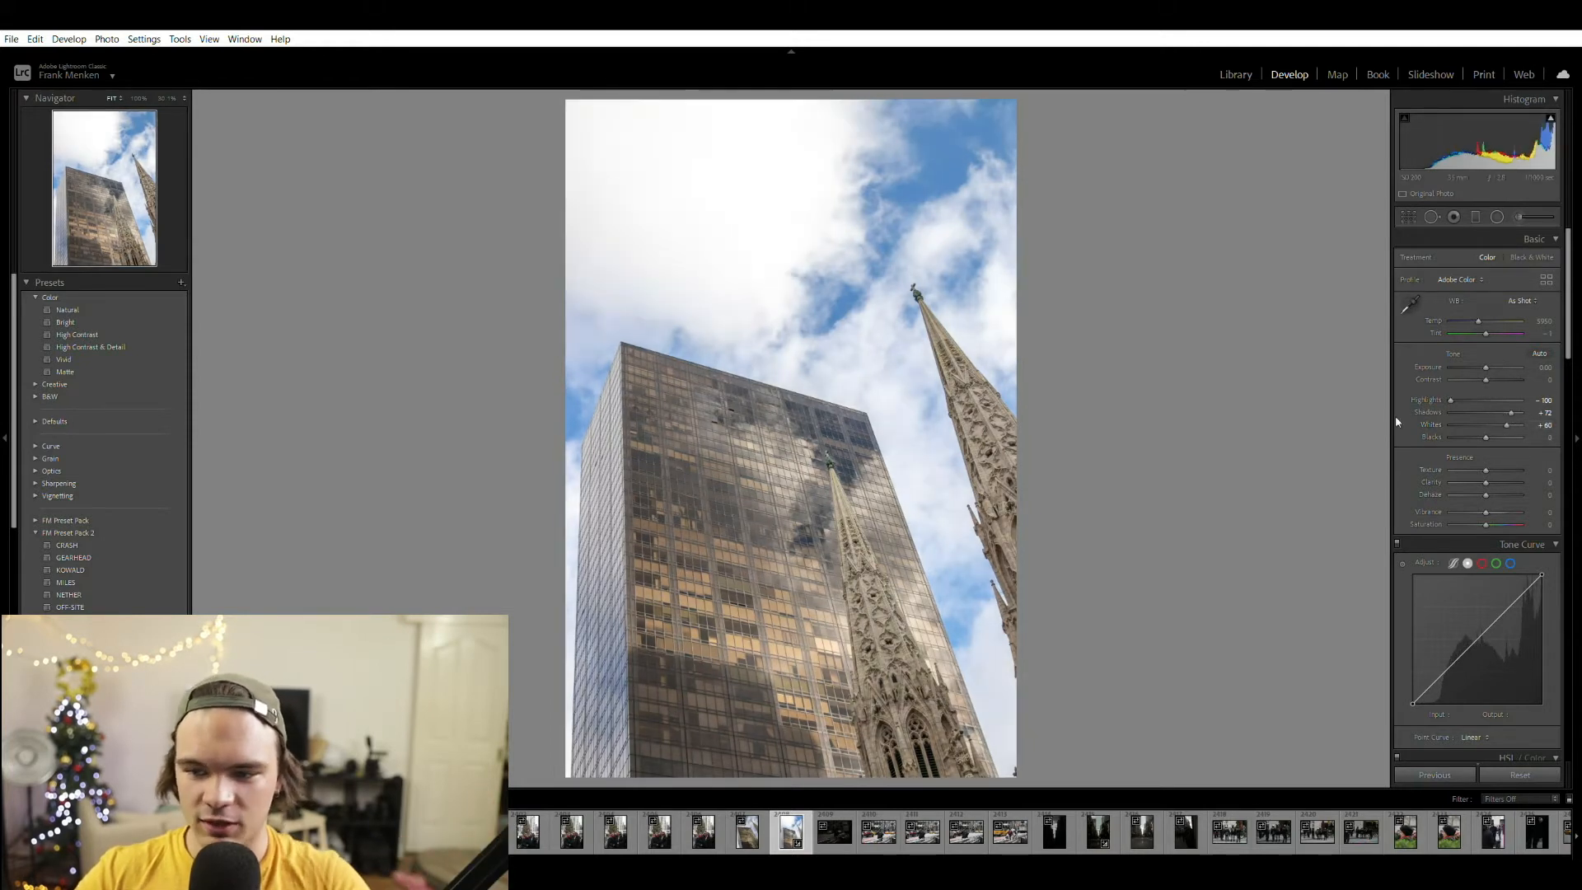
drag(1503, 437, 1479, 437)
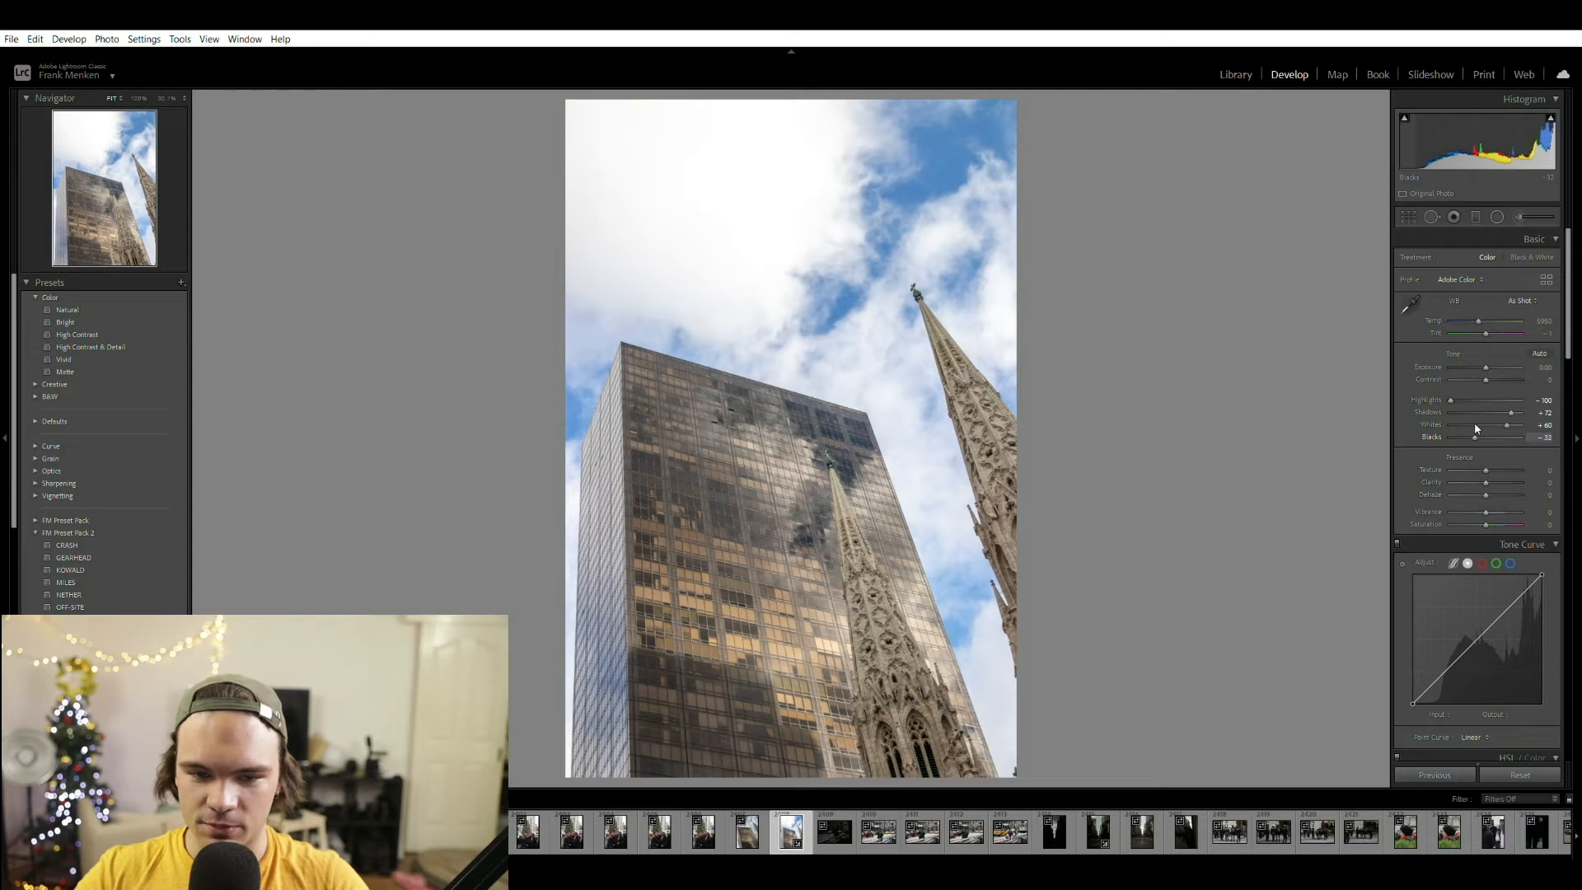
drag(1485, 437, 1472, 437)
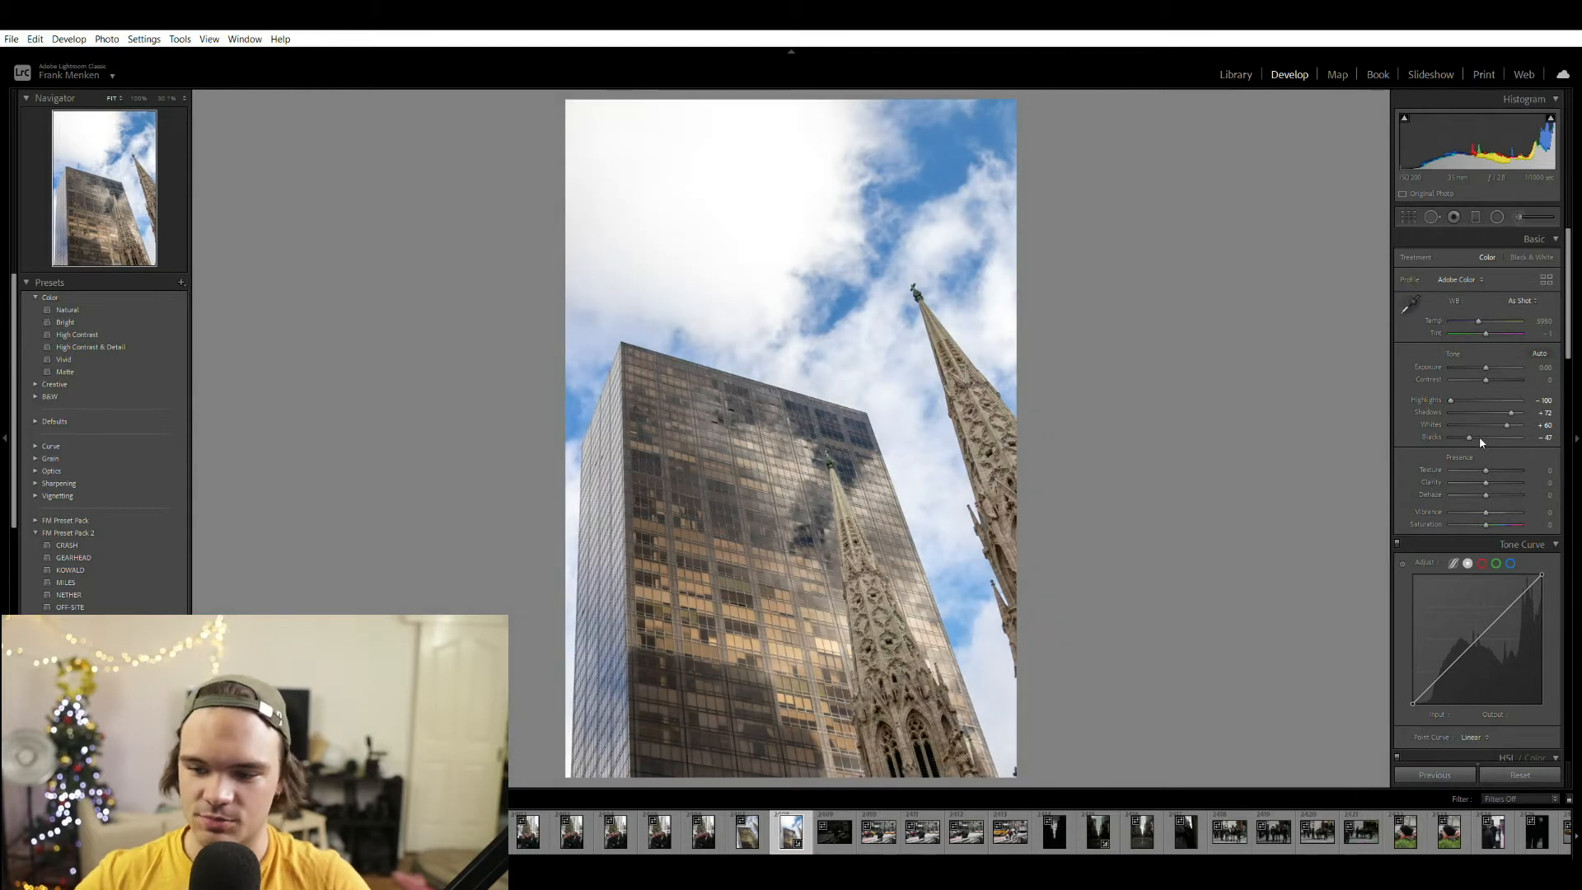
mouse_move(1499, 493)
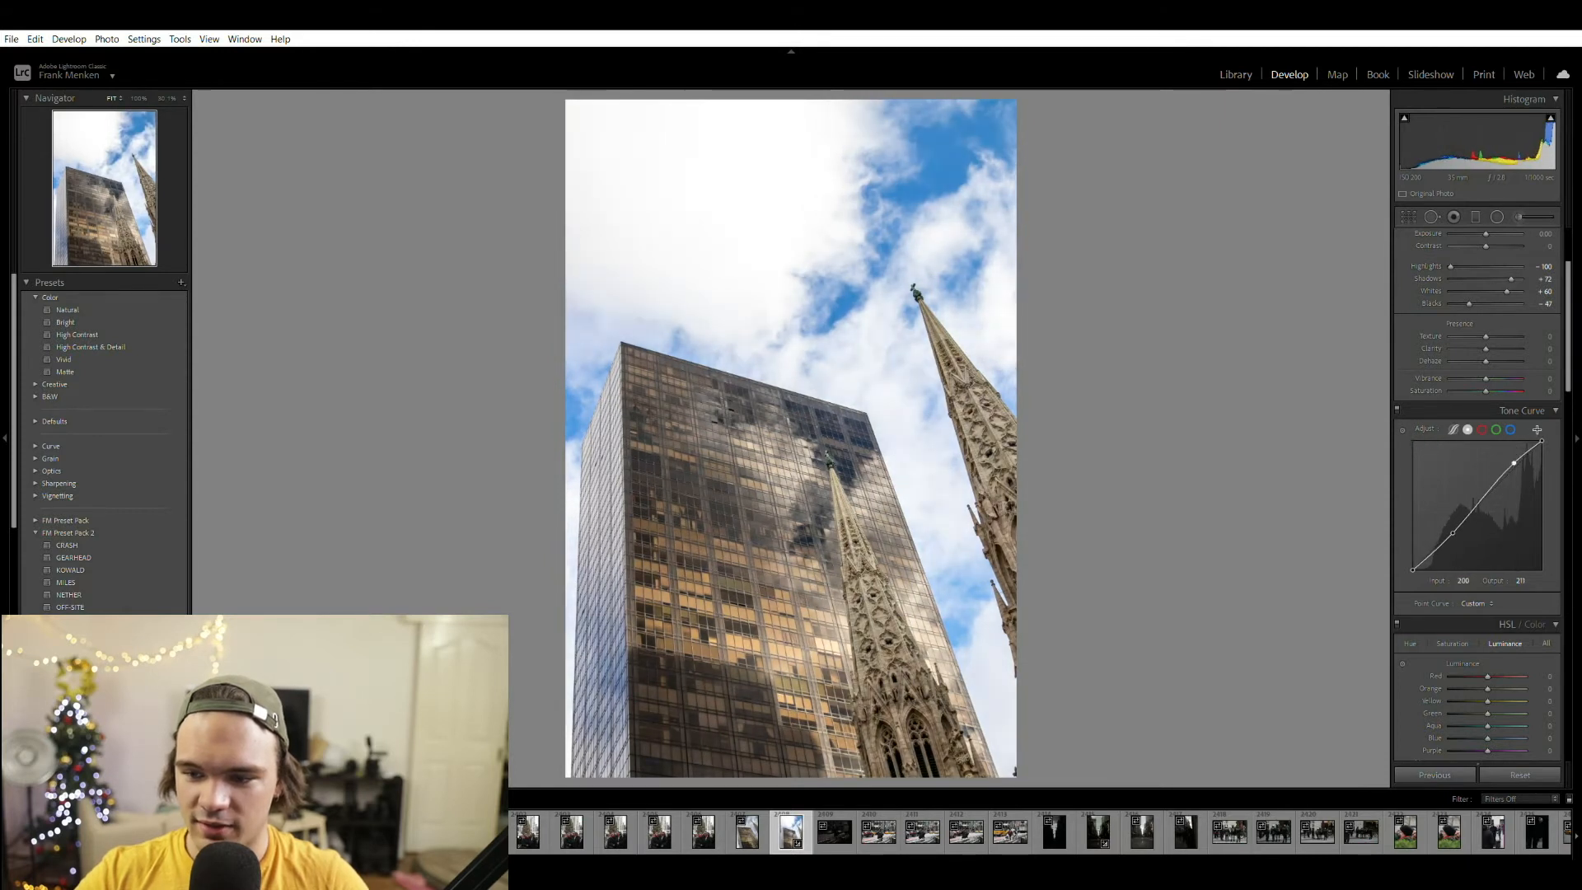
mouse_move(1543, 429)
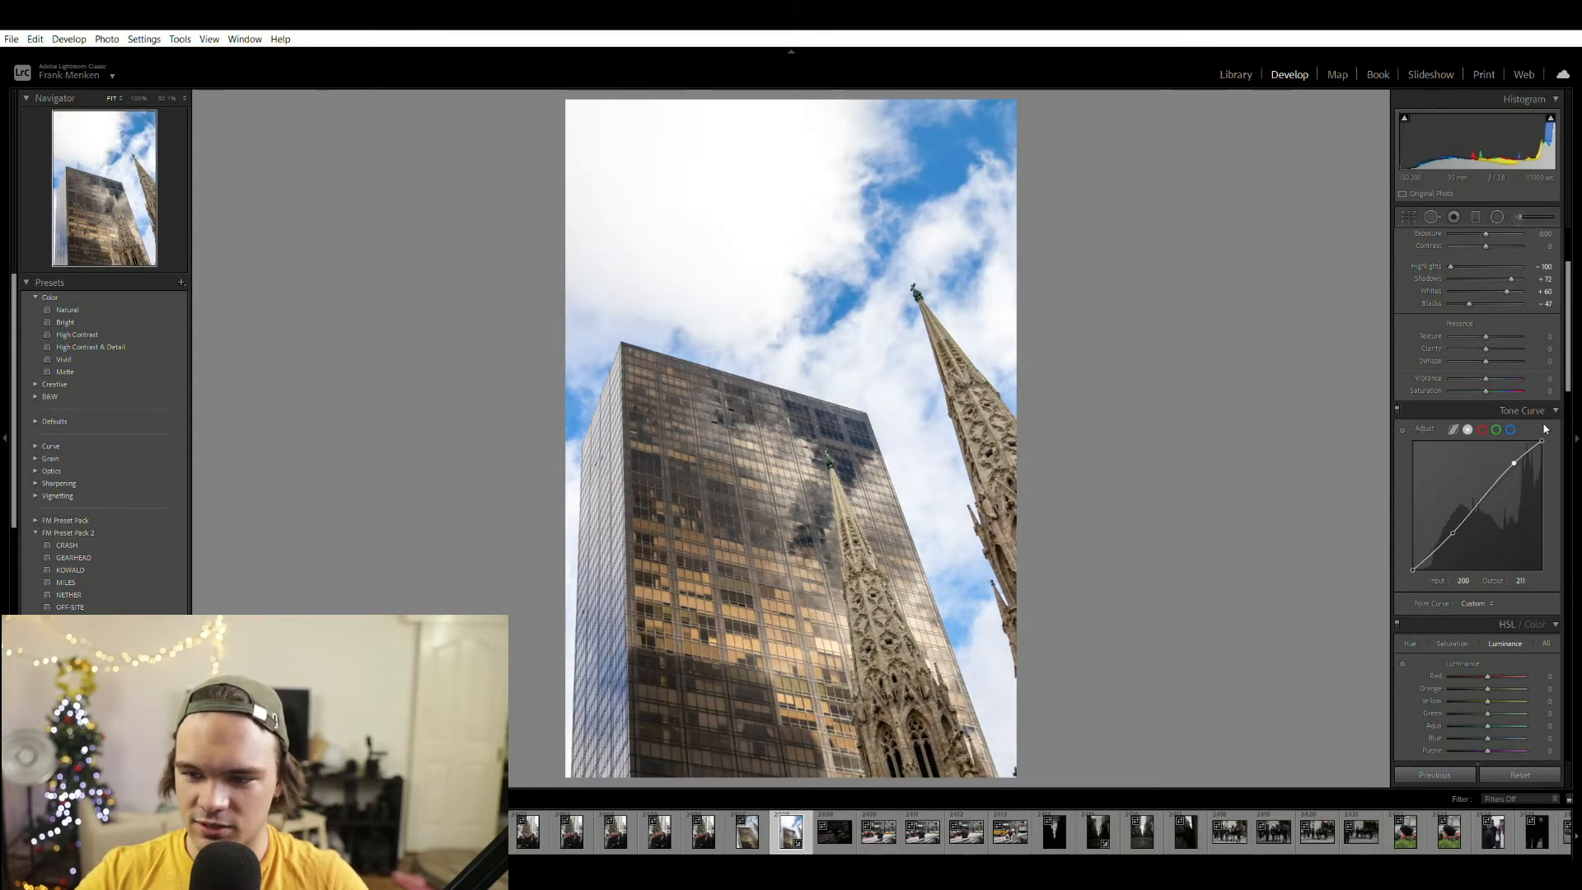
- Raise the RGB curve's bright end, then dip blue shadows and pull the blue highlight endpoint down for a golden cast
drag(1513, 461, 1524, 441)
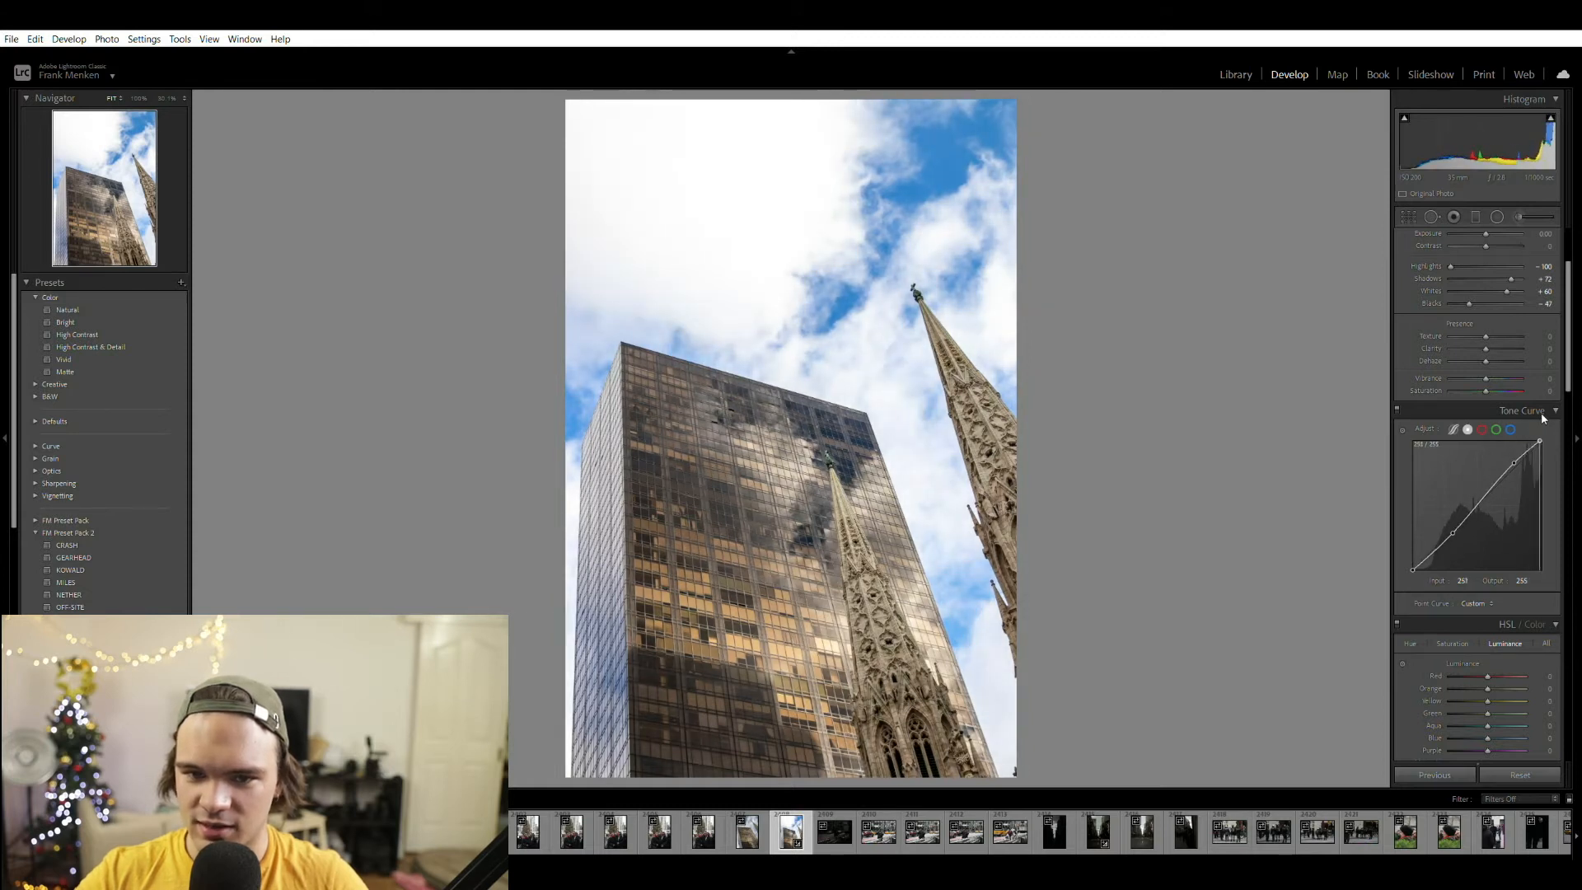
drag(1536, 442, 1536, 428)
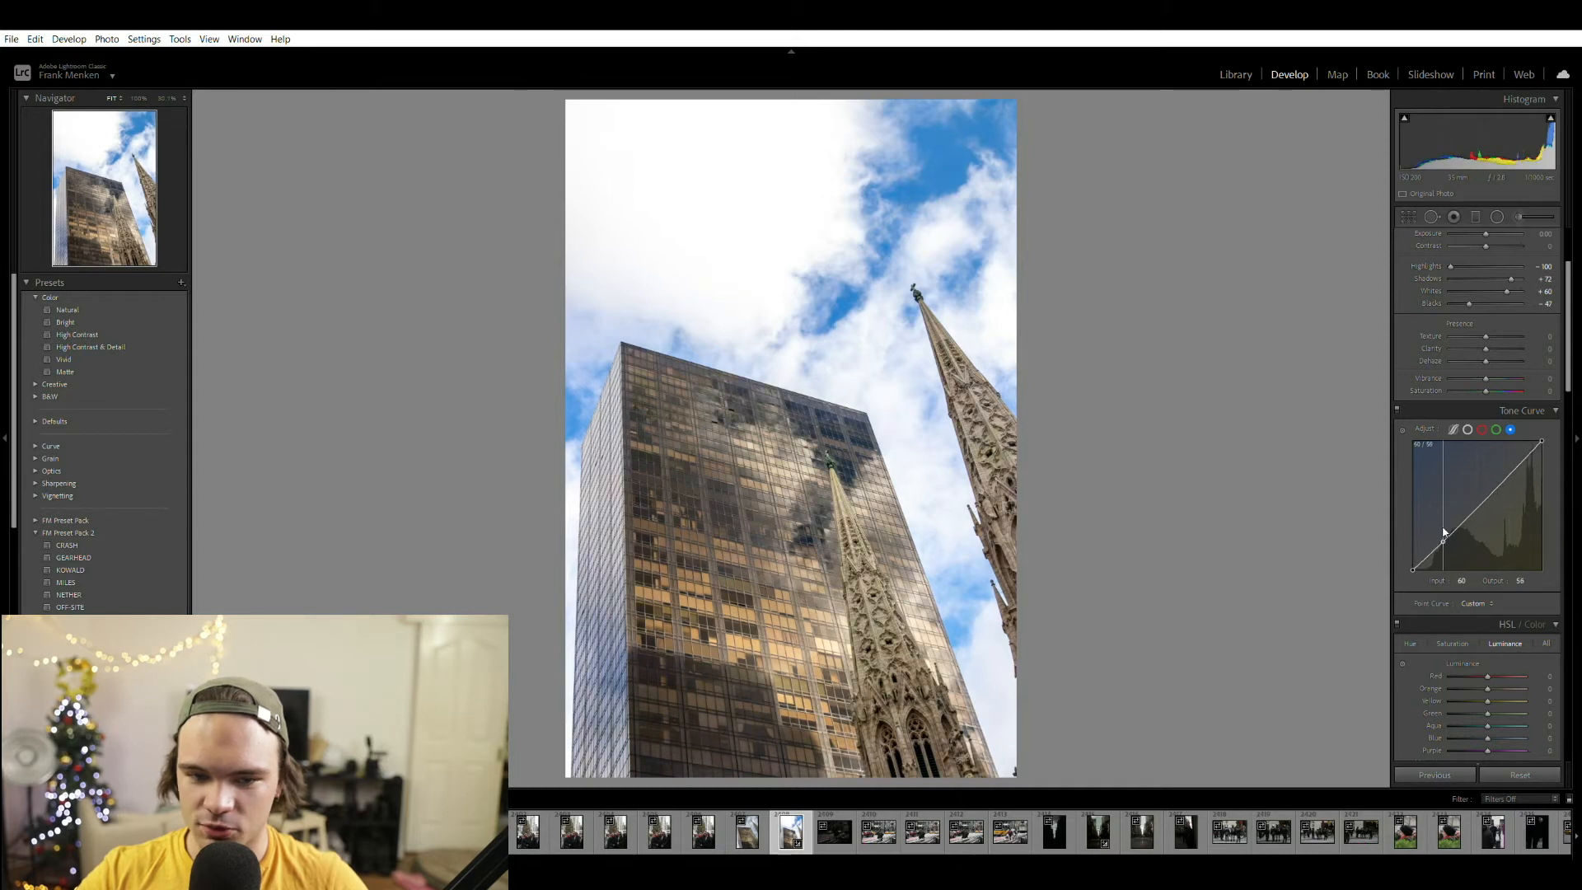
drag(1444, 539, 1444, 541)
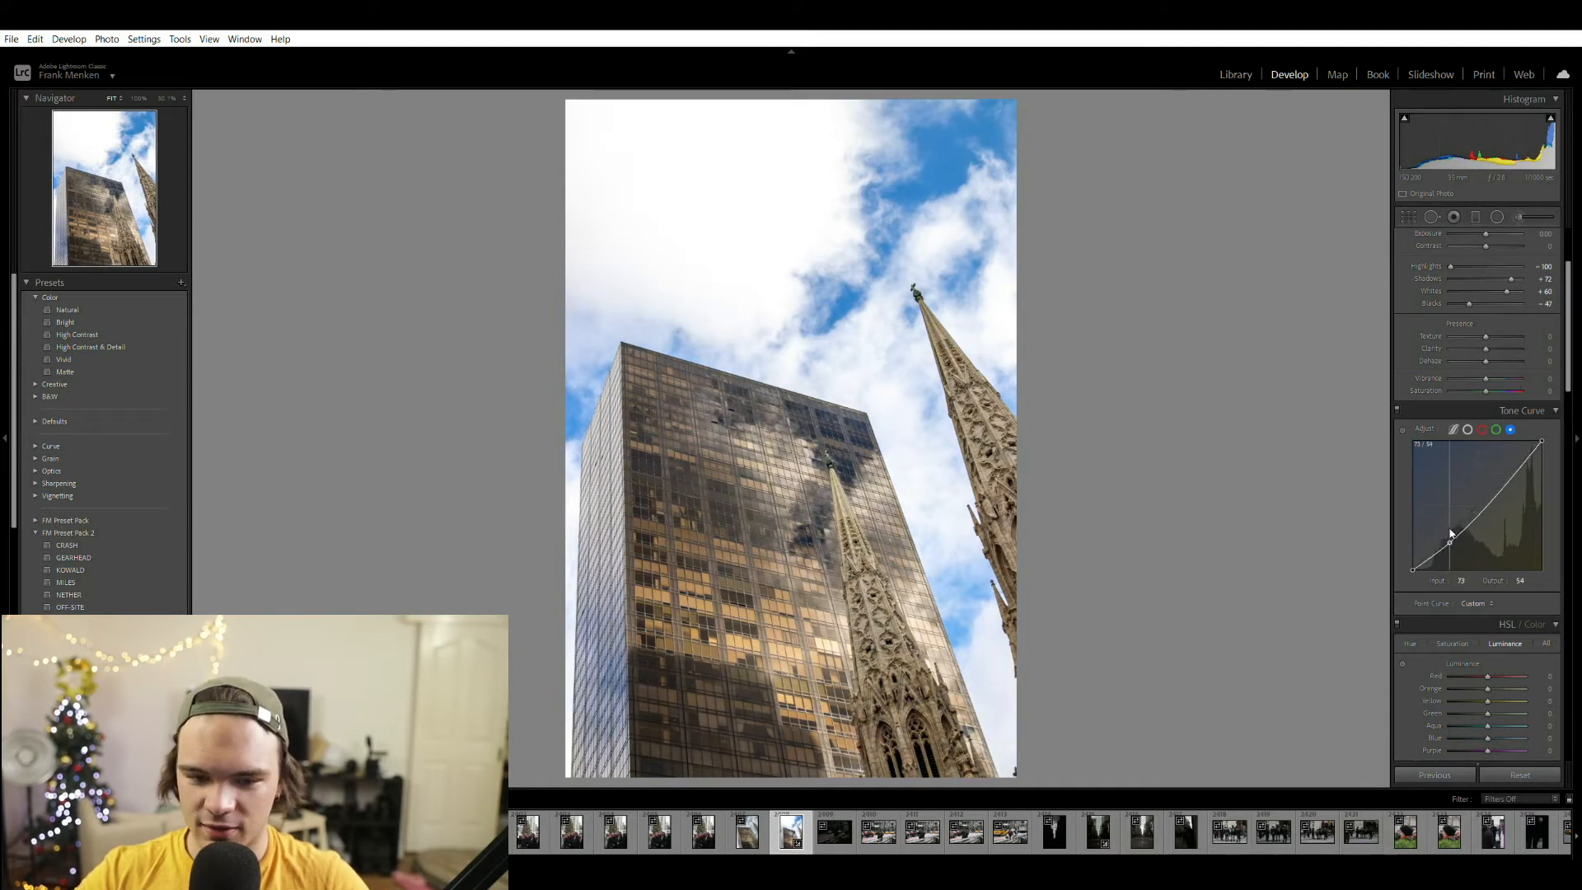
drag(1450, 539, 1446, 533)
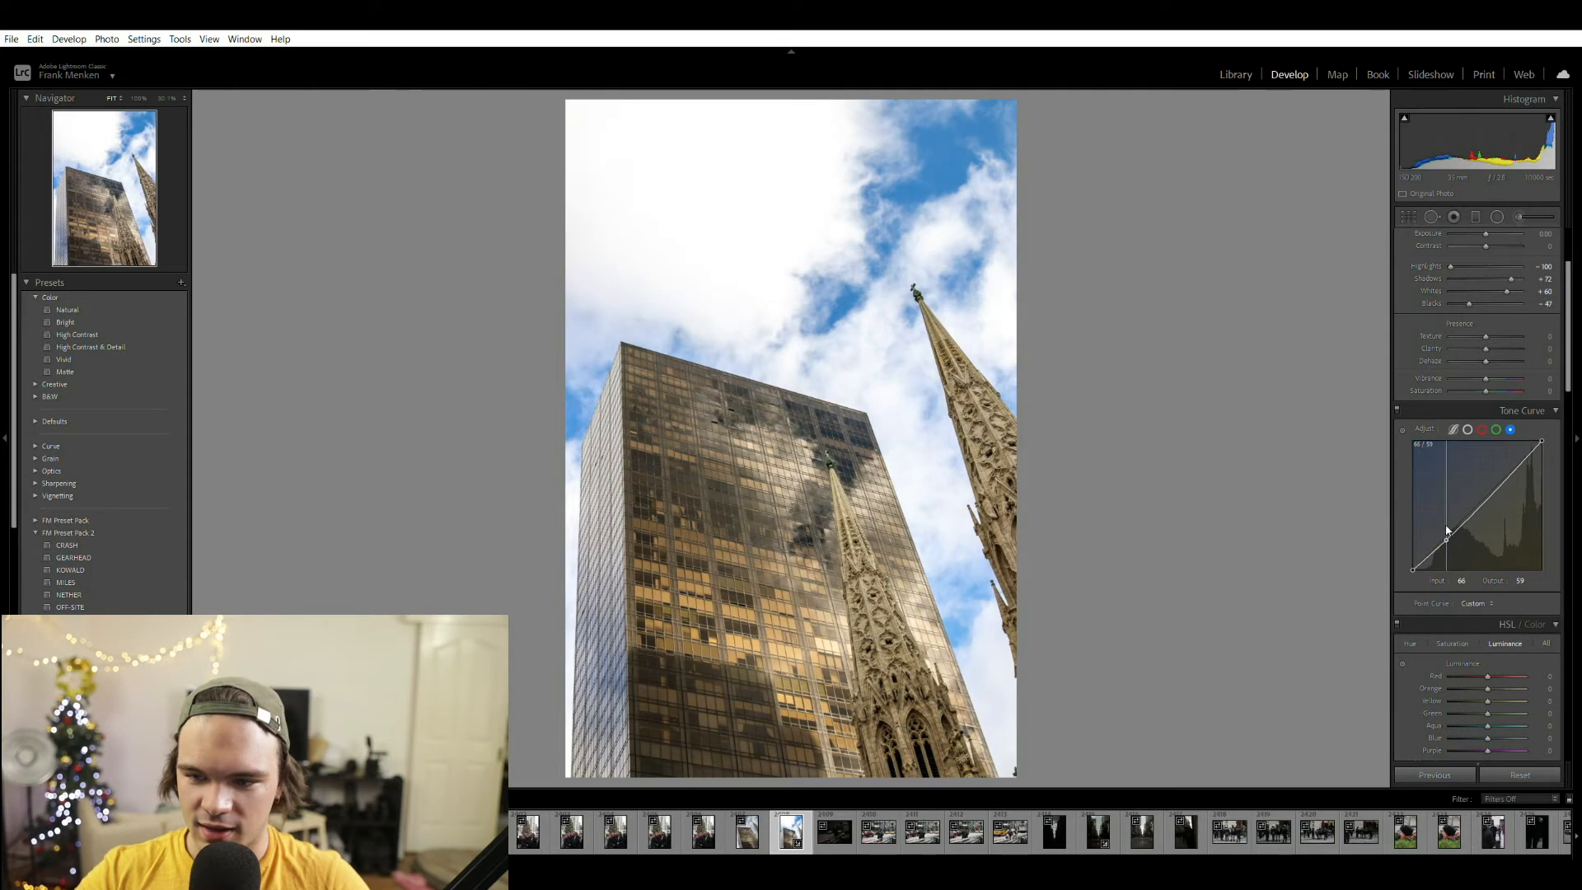
drag(1449, 540, 1522, 460)
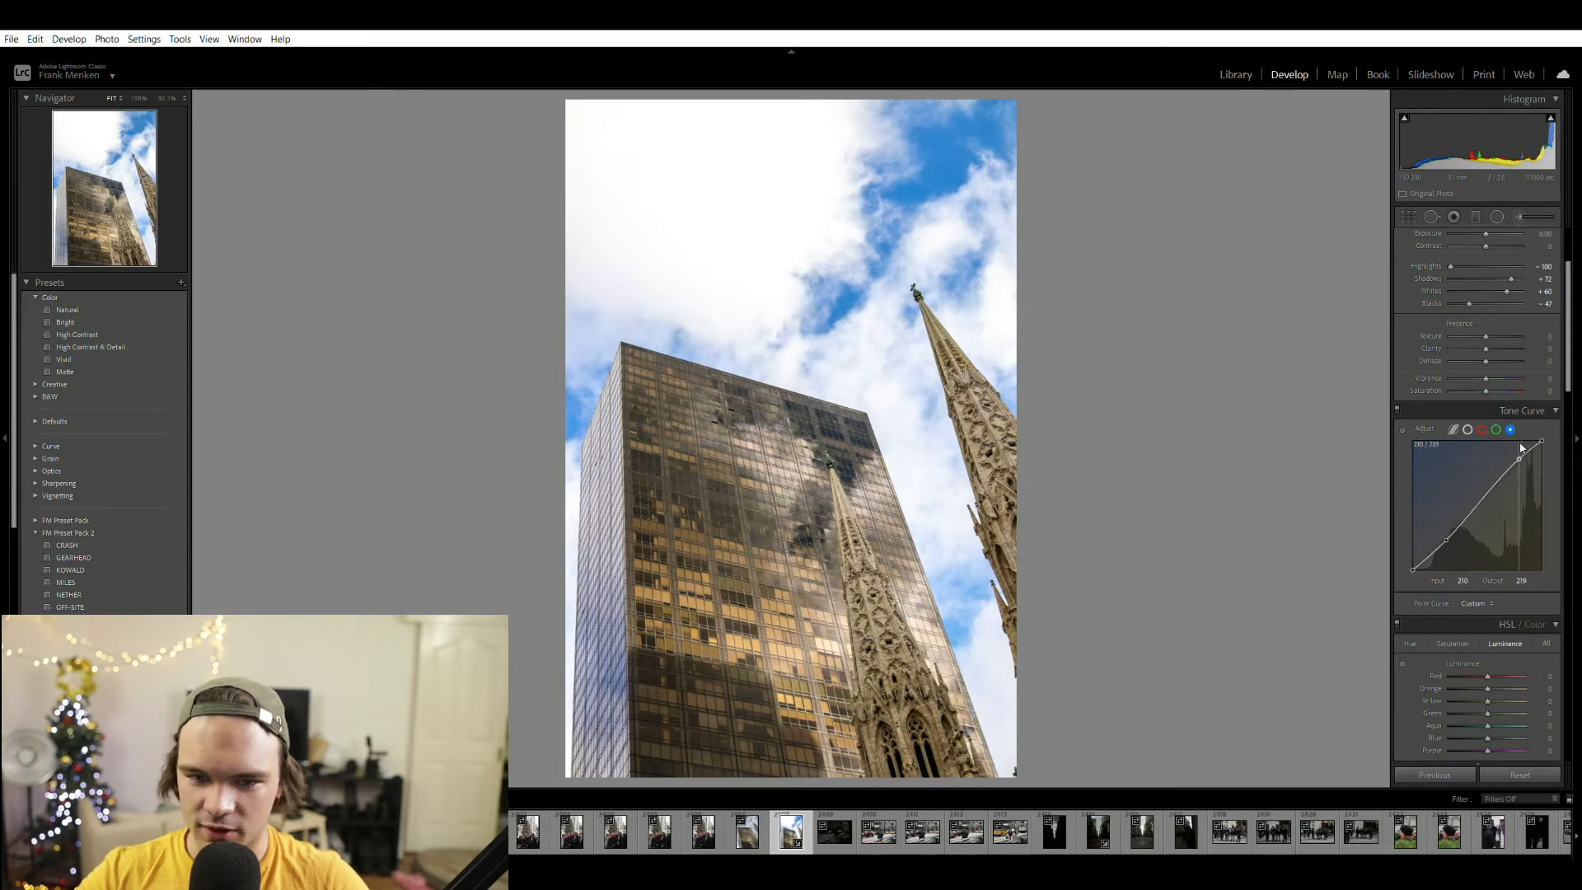
drag(1540, 443, 1523, 457)
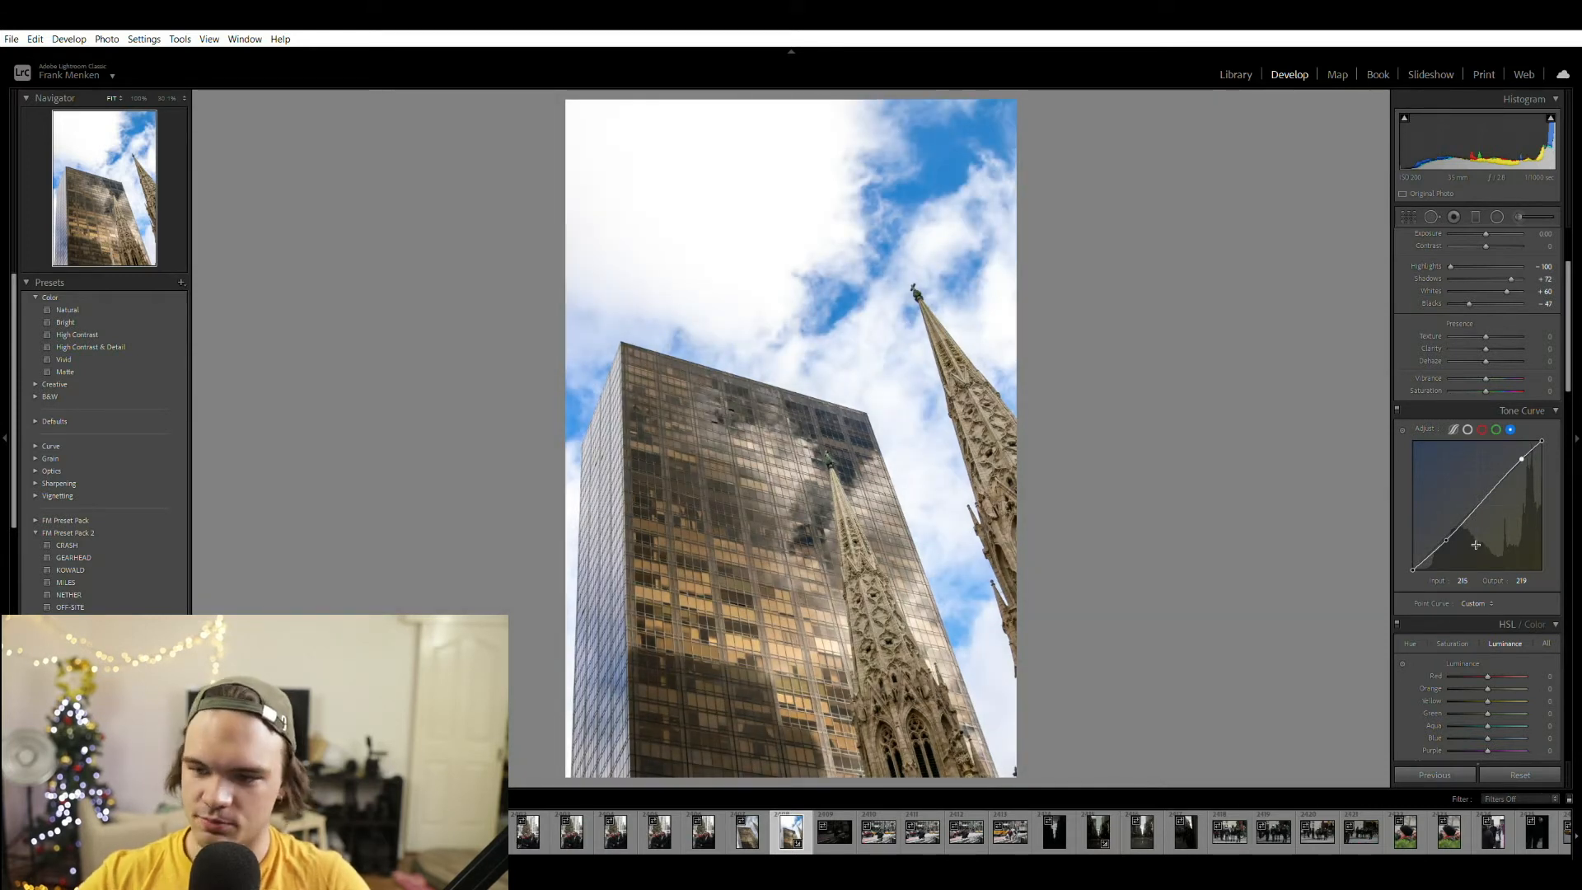
- Reshape the red channel curve, pulling red from shadows and midtones for a greenish reflection tint
click(1482, 428)
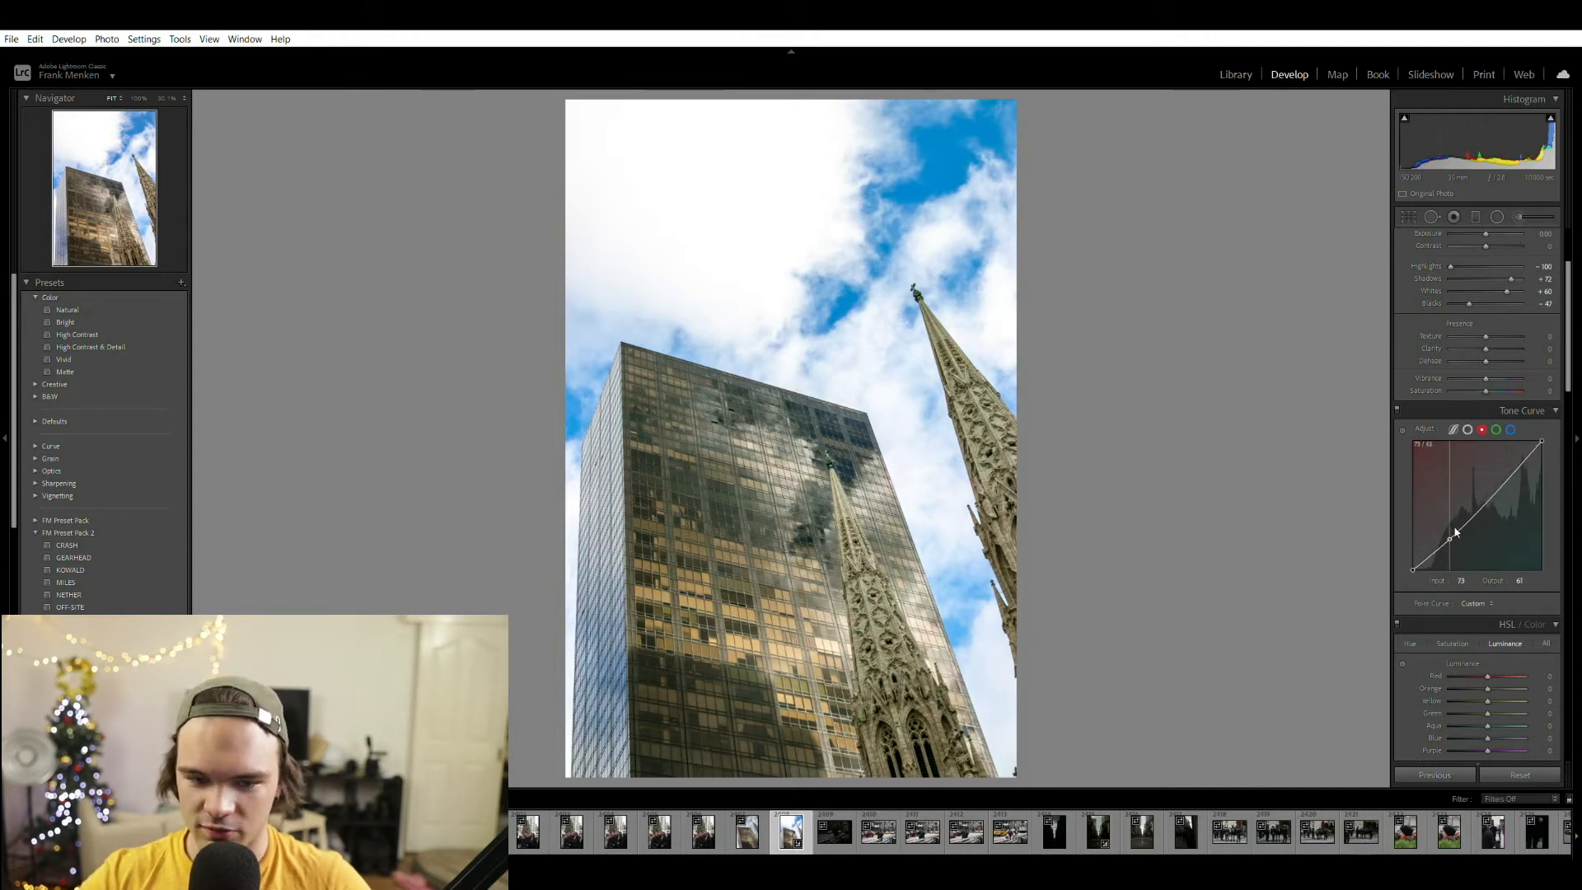
drag(1454, 533, 1541, 552)
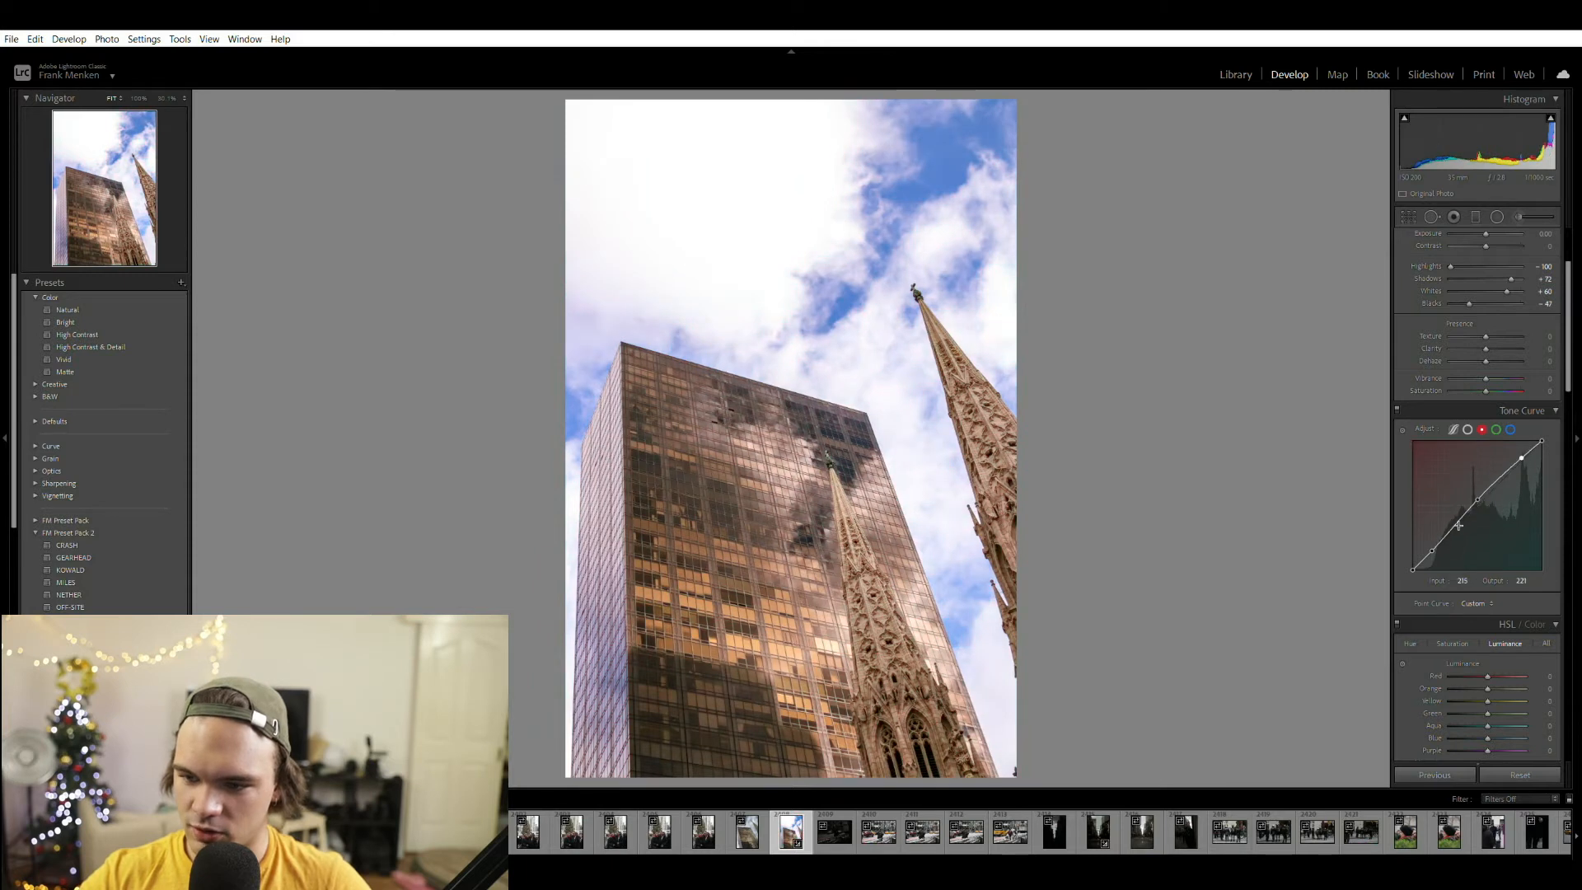
drag(1522, 456, 1477, 503)
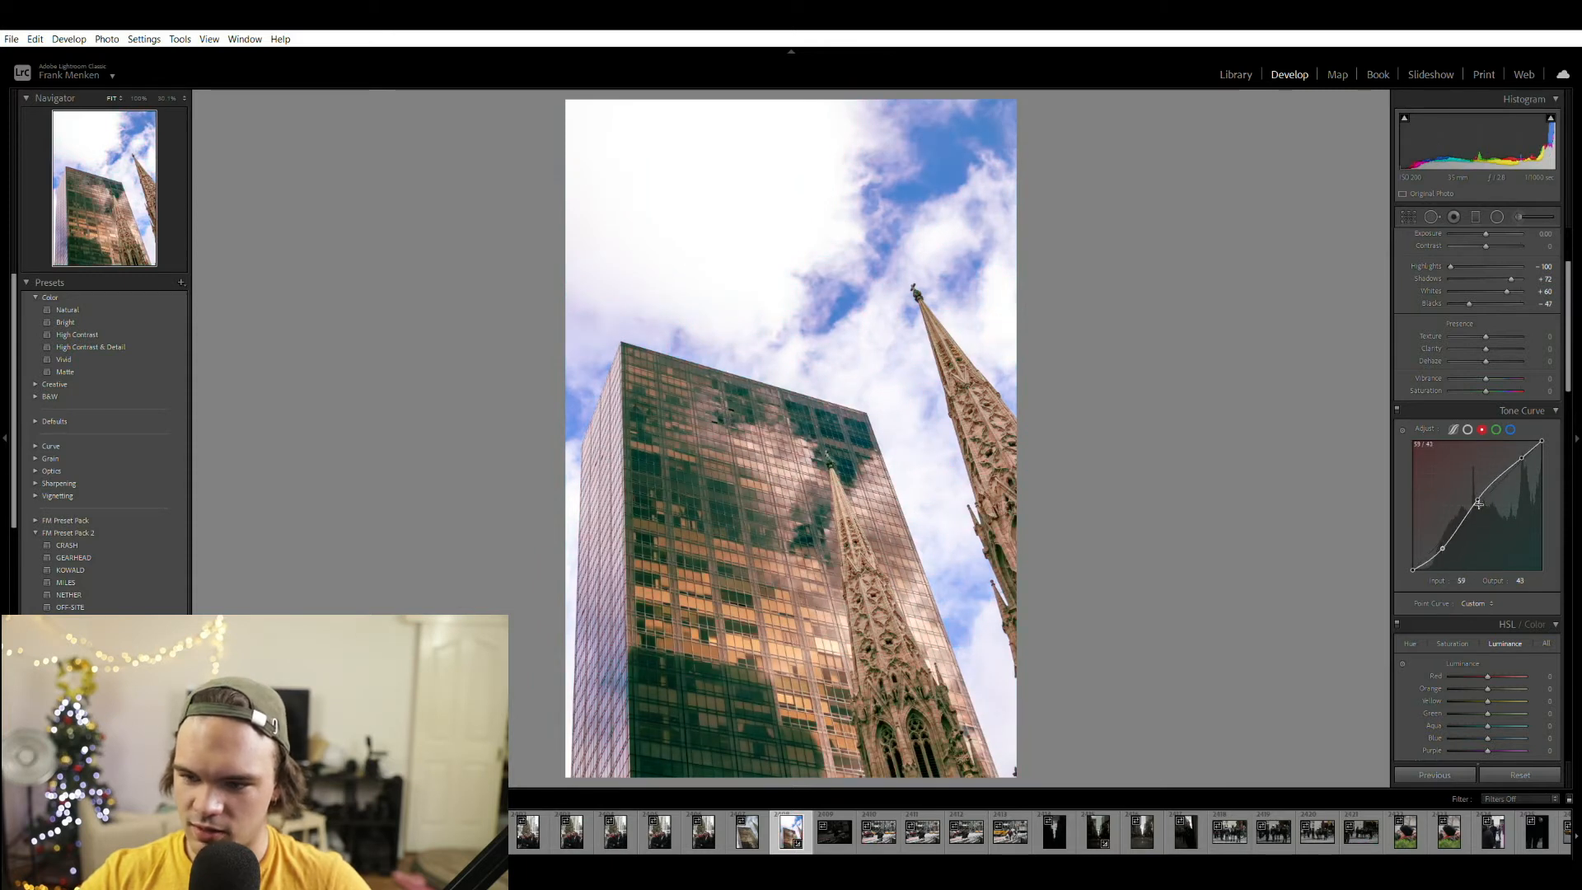
drag(1479, 505, 1523, 460)
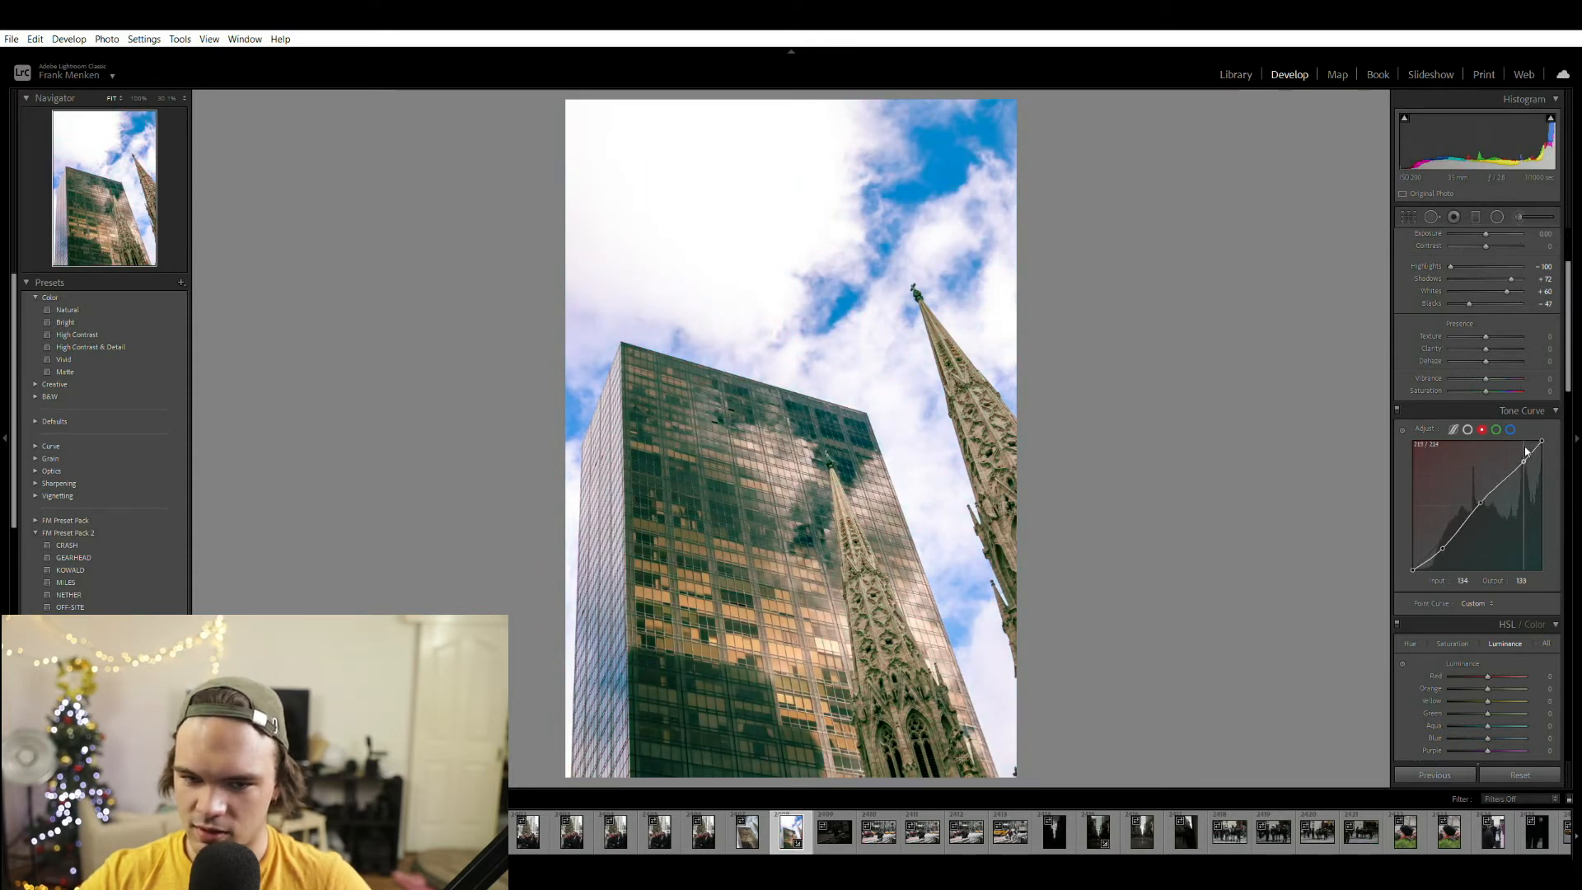
drag(1518, 462, 1539, 444)
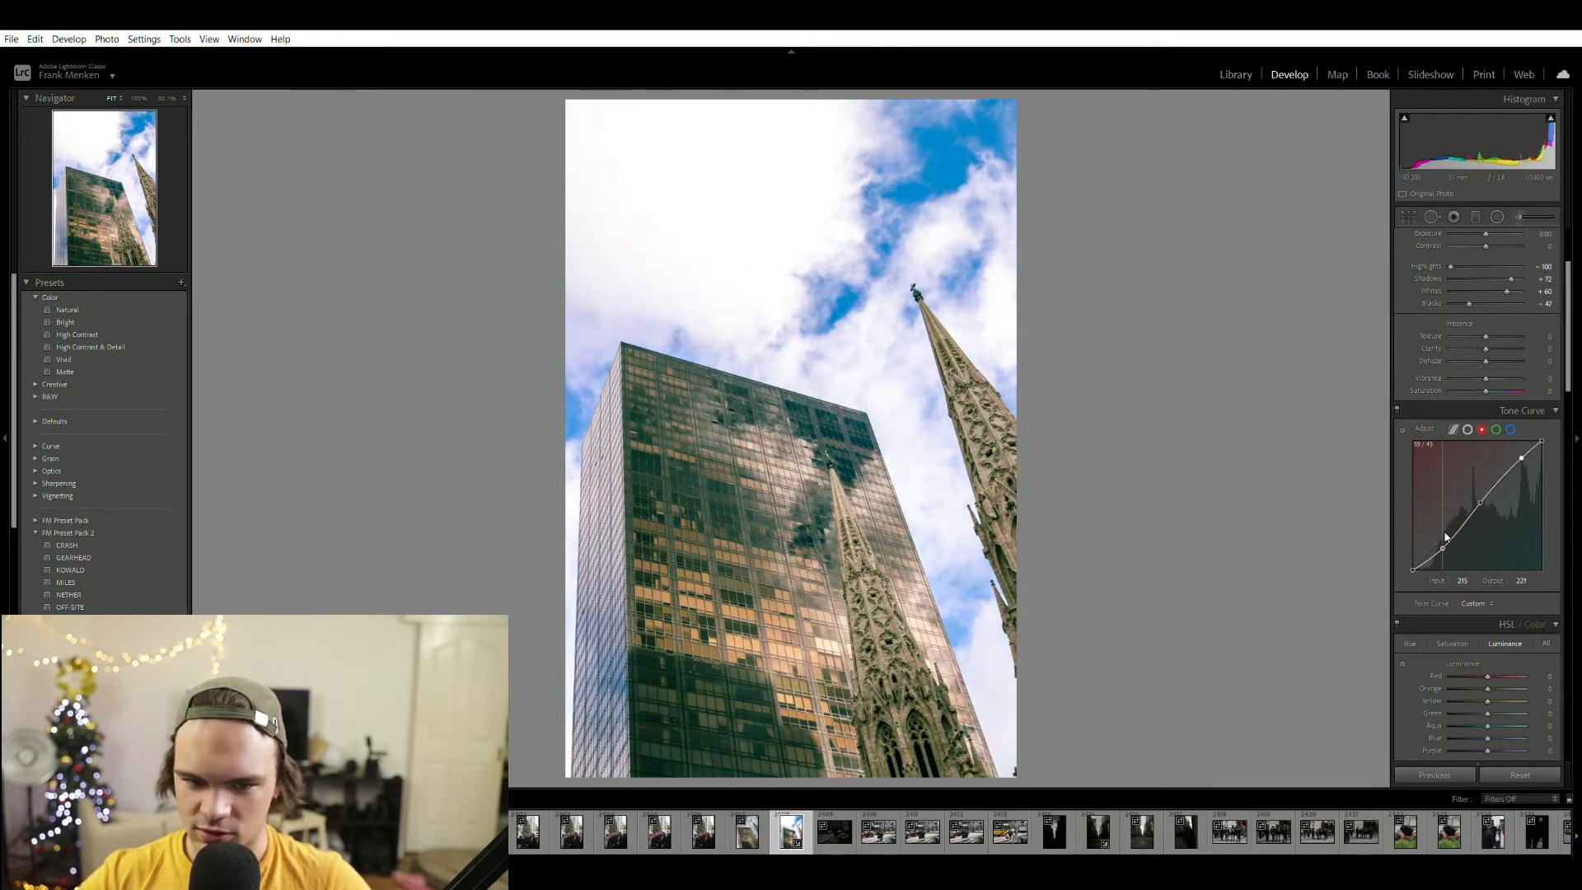
drag(1446, 541, 1449, 534)
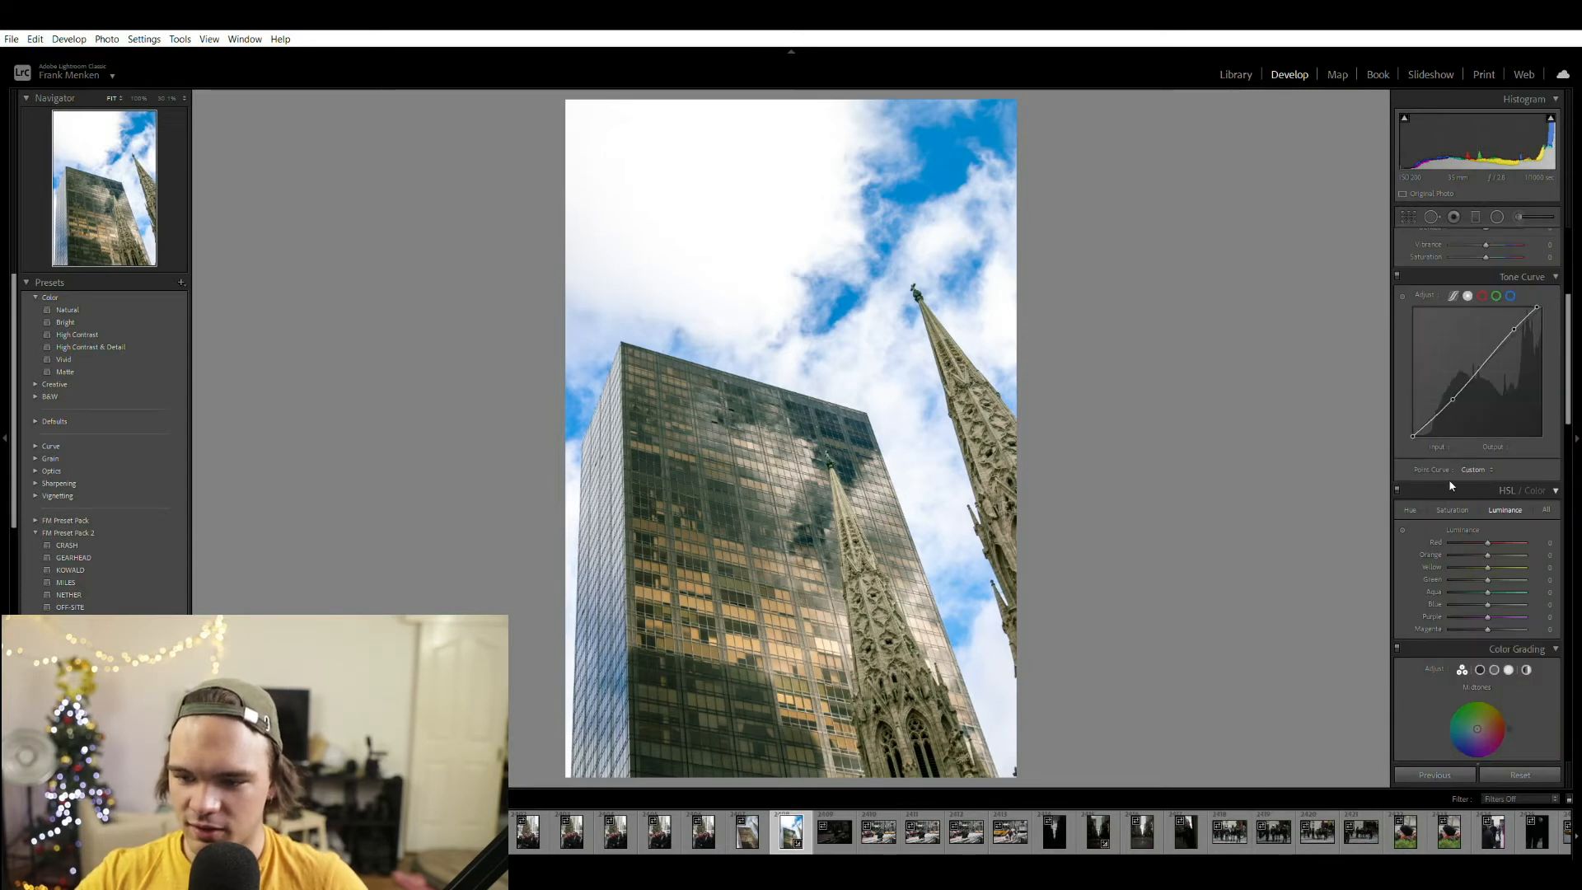
- In HSL Saturation, boost the aqua and orange tones
click(1451, 510)
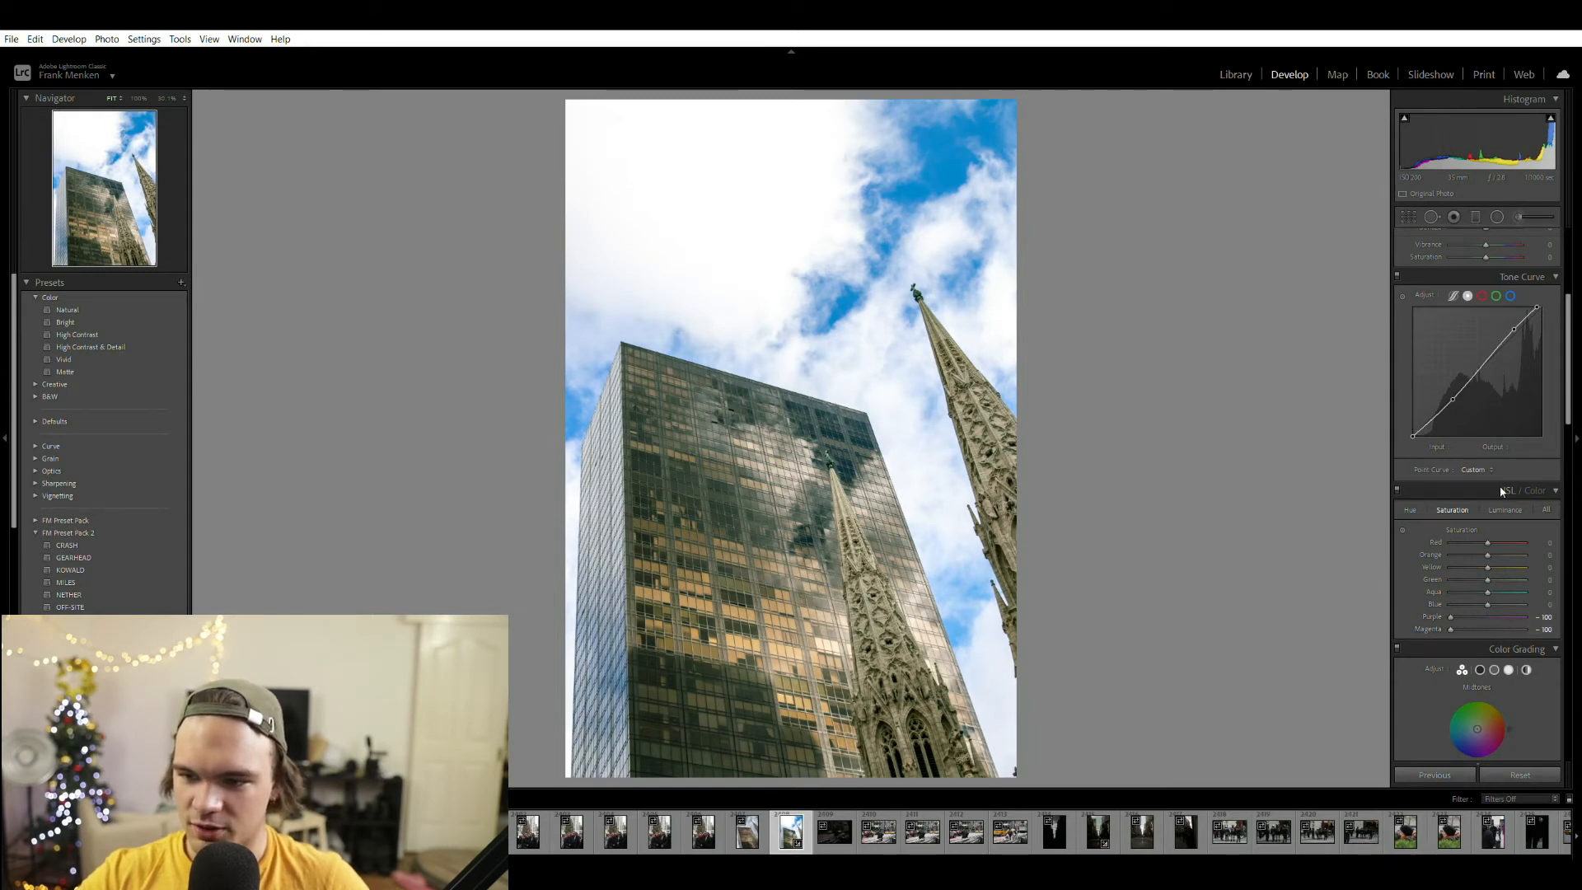
drag(1523, 313, 1521, 333)
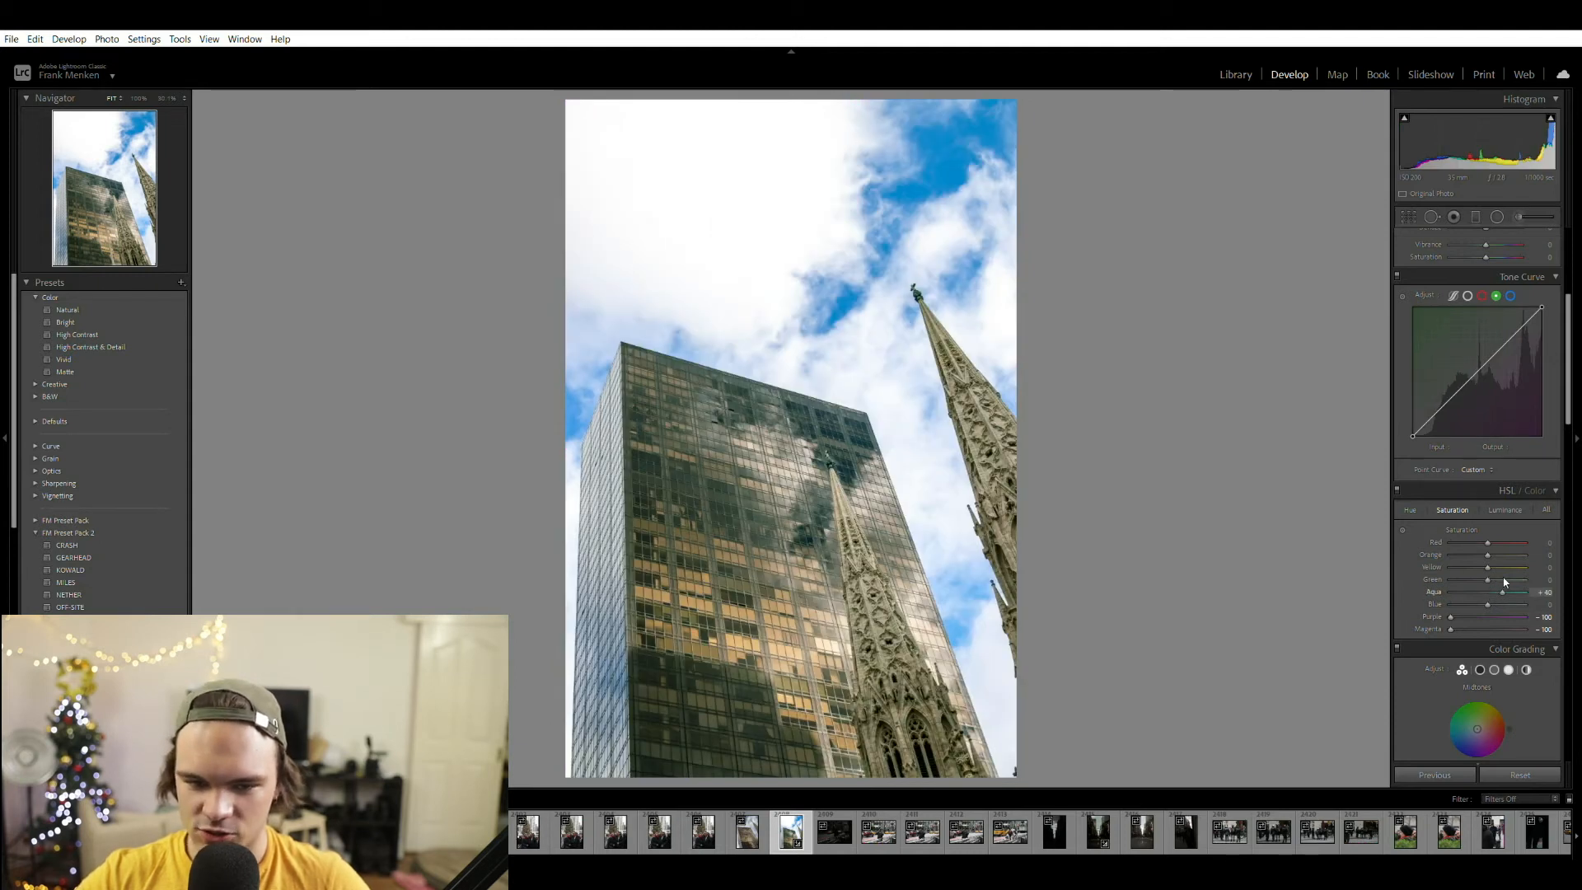
drag(1521, 592, 1498, 591)
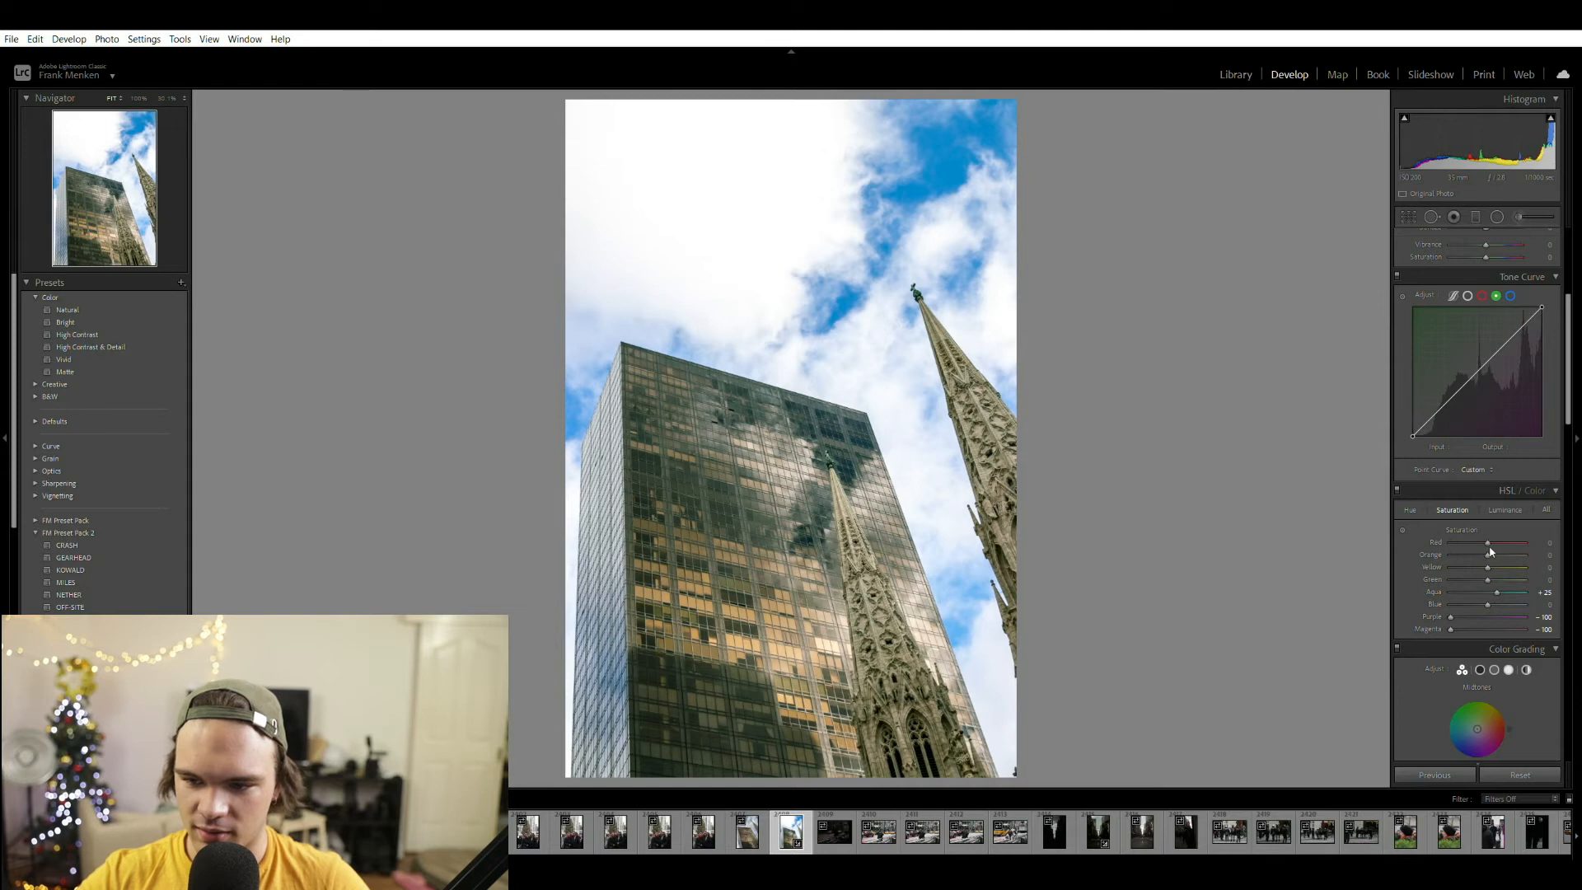
drag(1488, 554, 1480, 554)
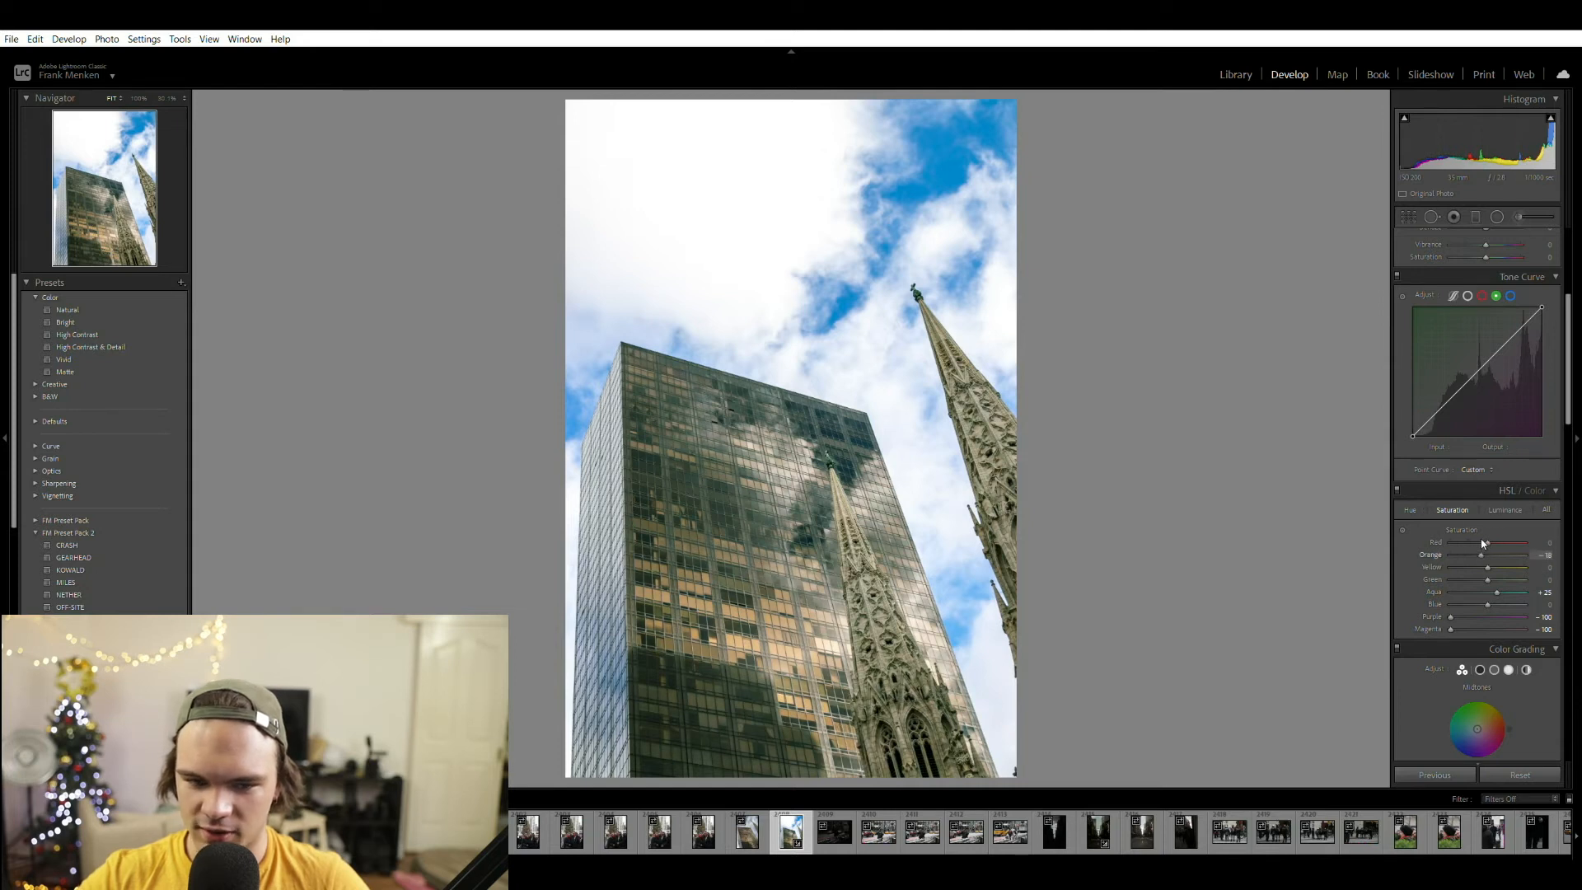
drag(1503, 555, 1523, 556)
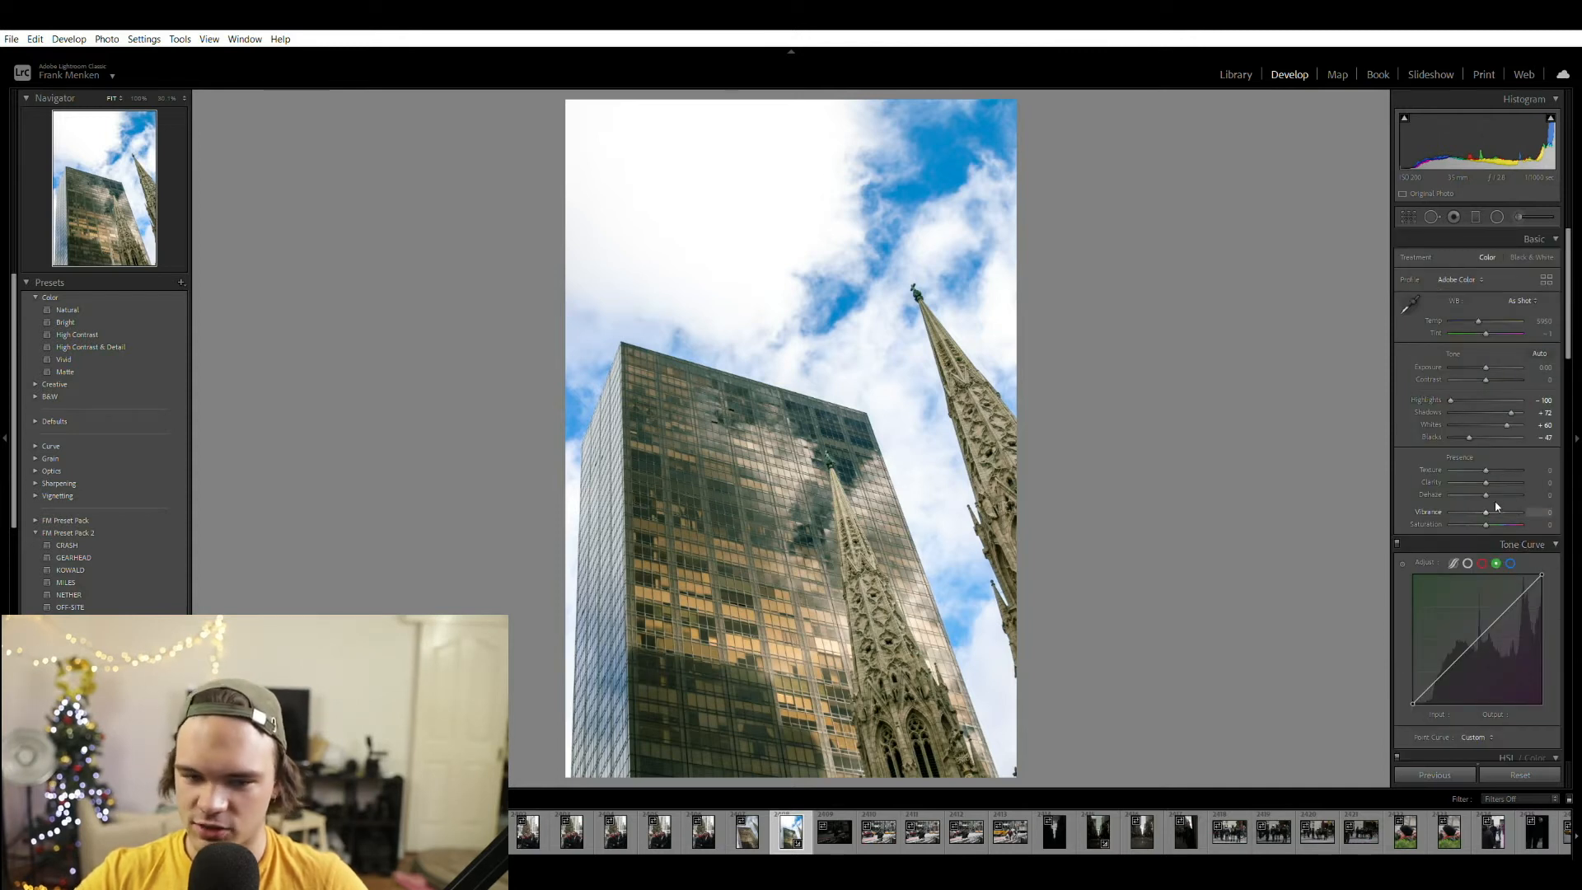
drag(1485, 511, 1550, 511)
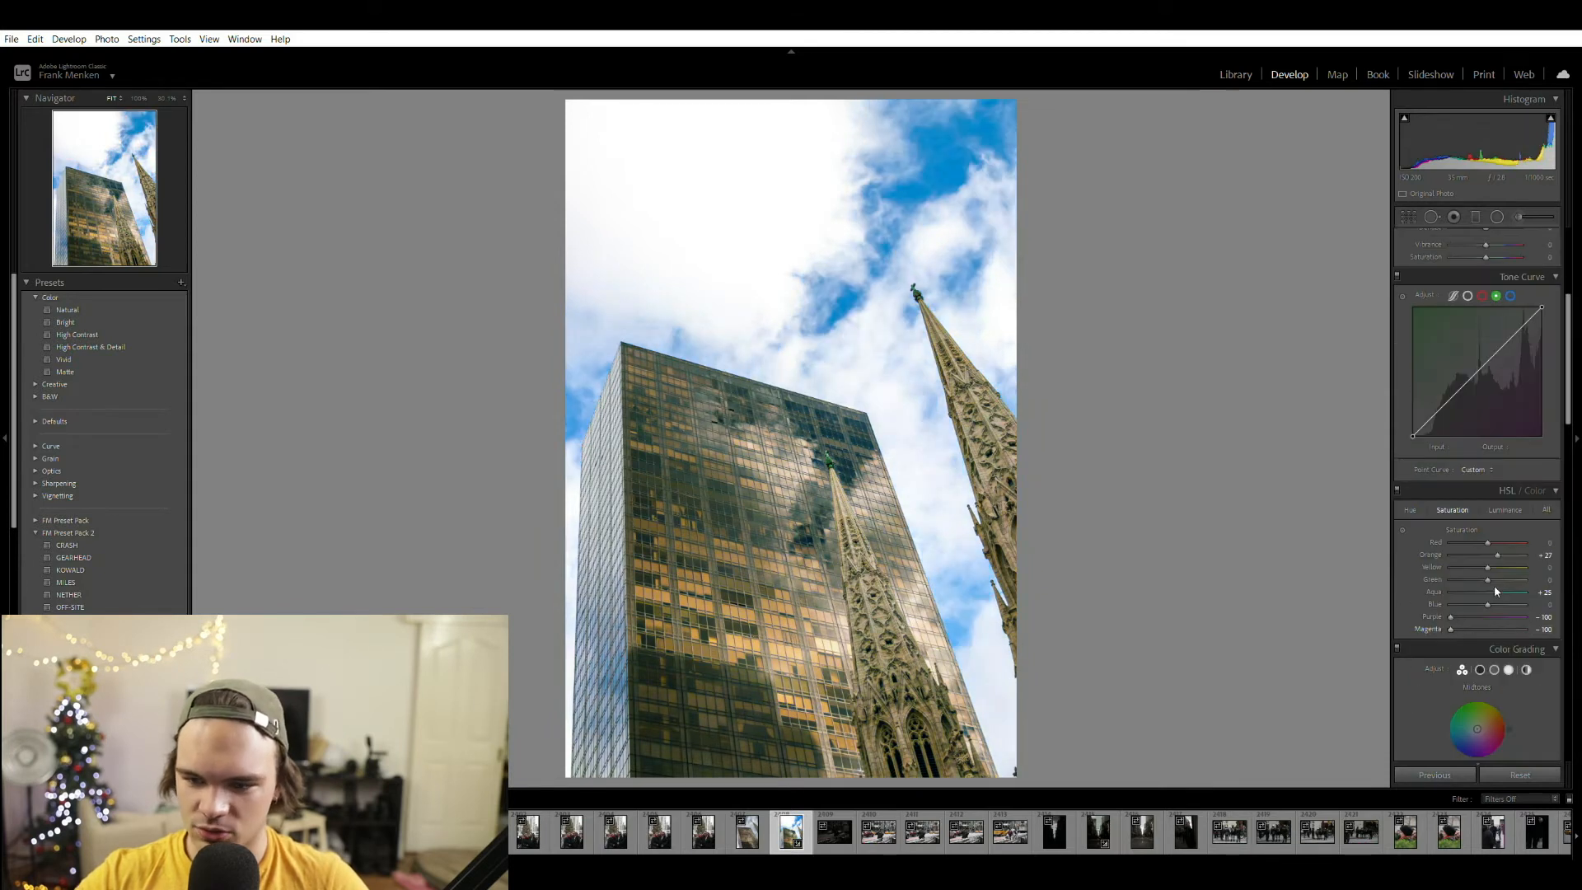
- Boost red, yellow and green saturation for richer golden reflections
drag(1484, 542, 1508, 542)
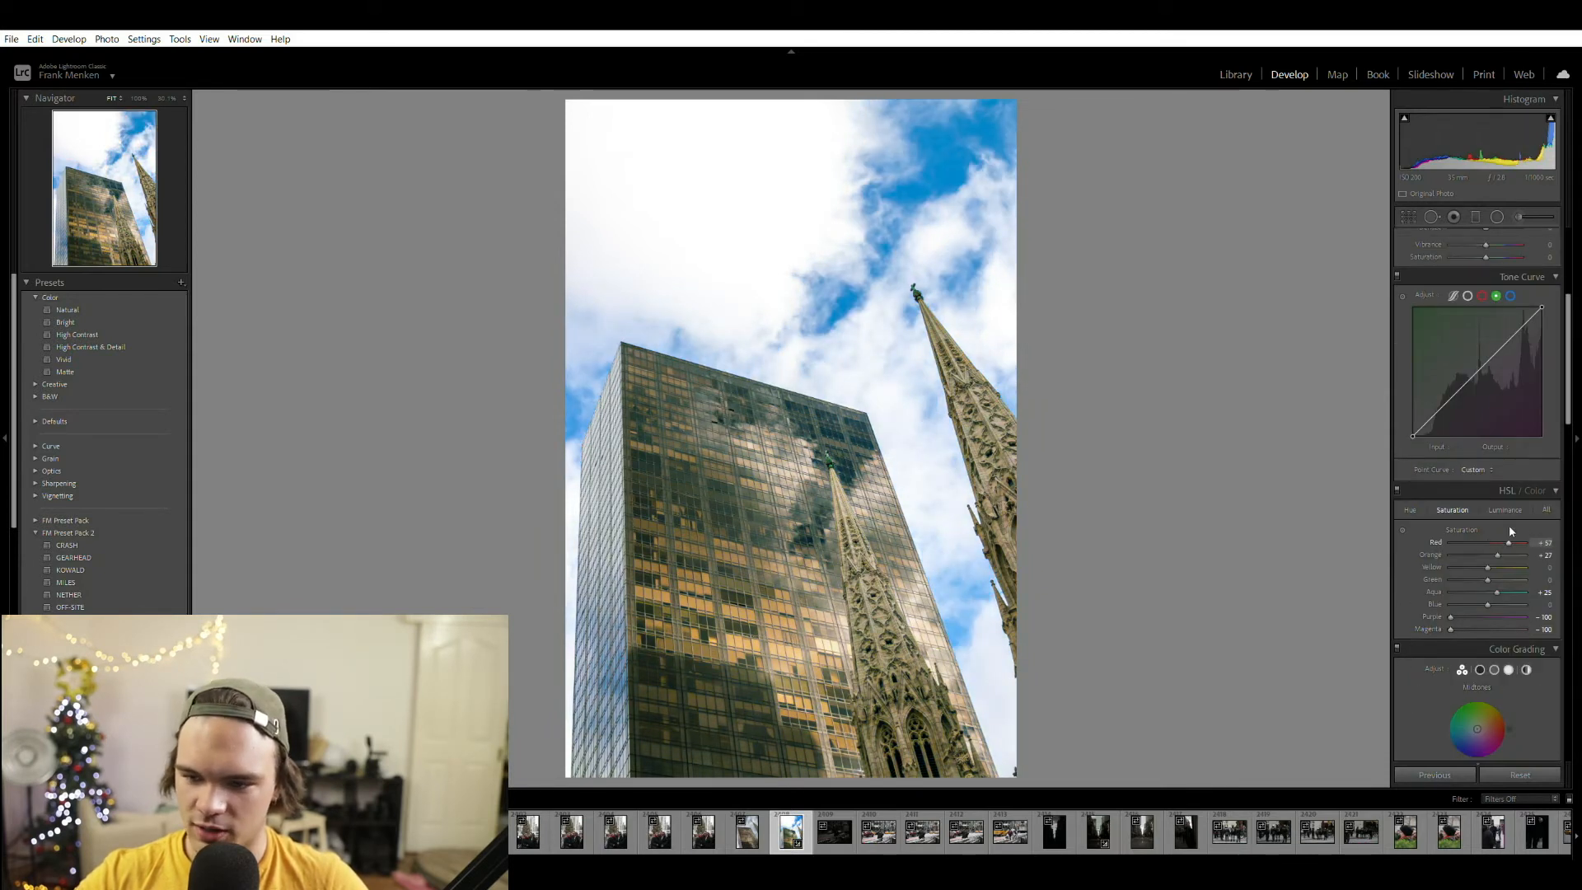
drag(1487, 567, 1498, 567)
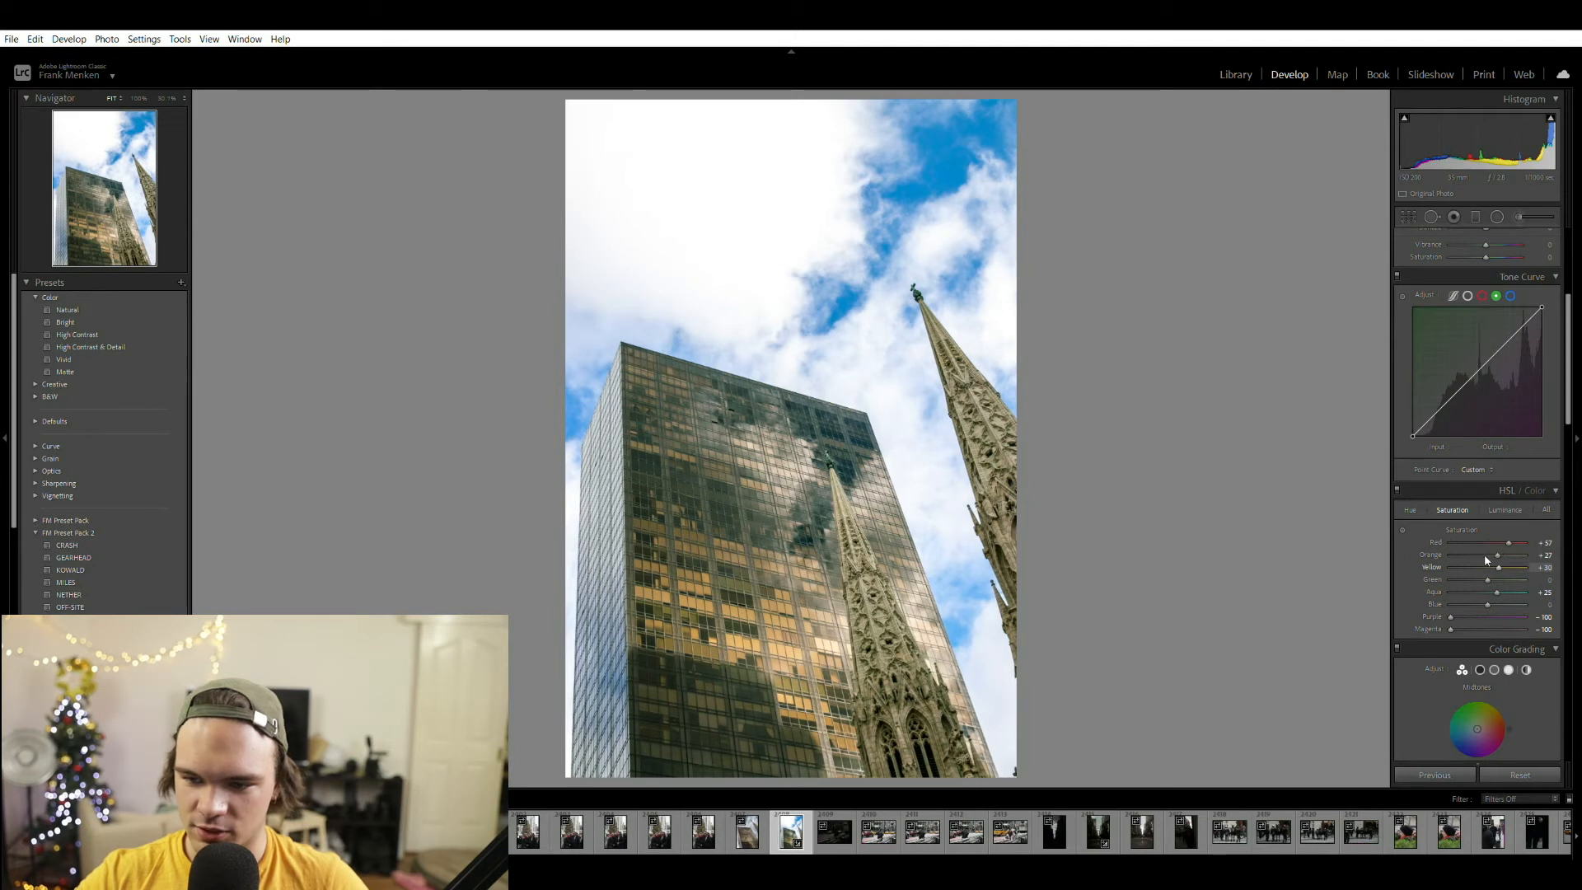
drag(1493, 580, 1513, 580)
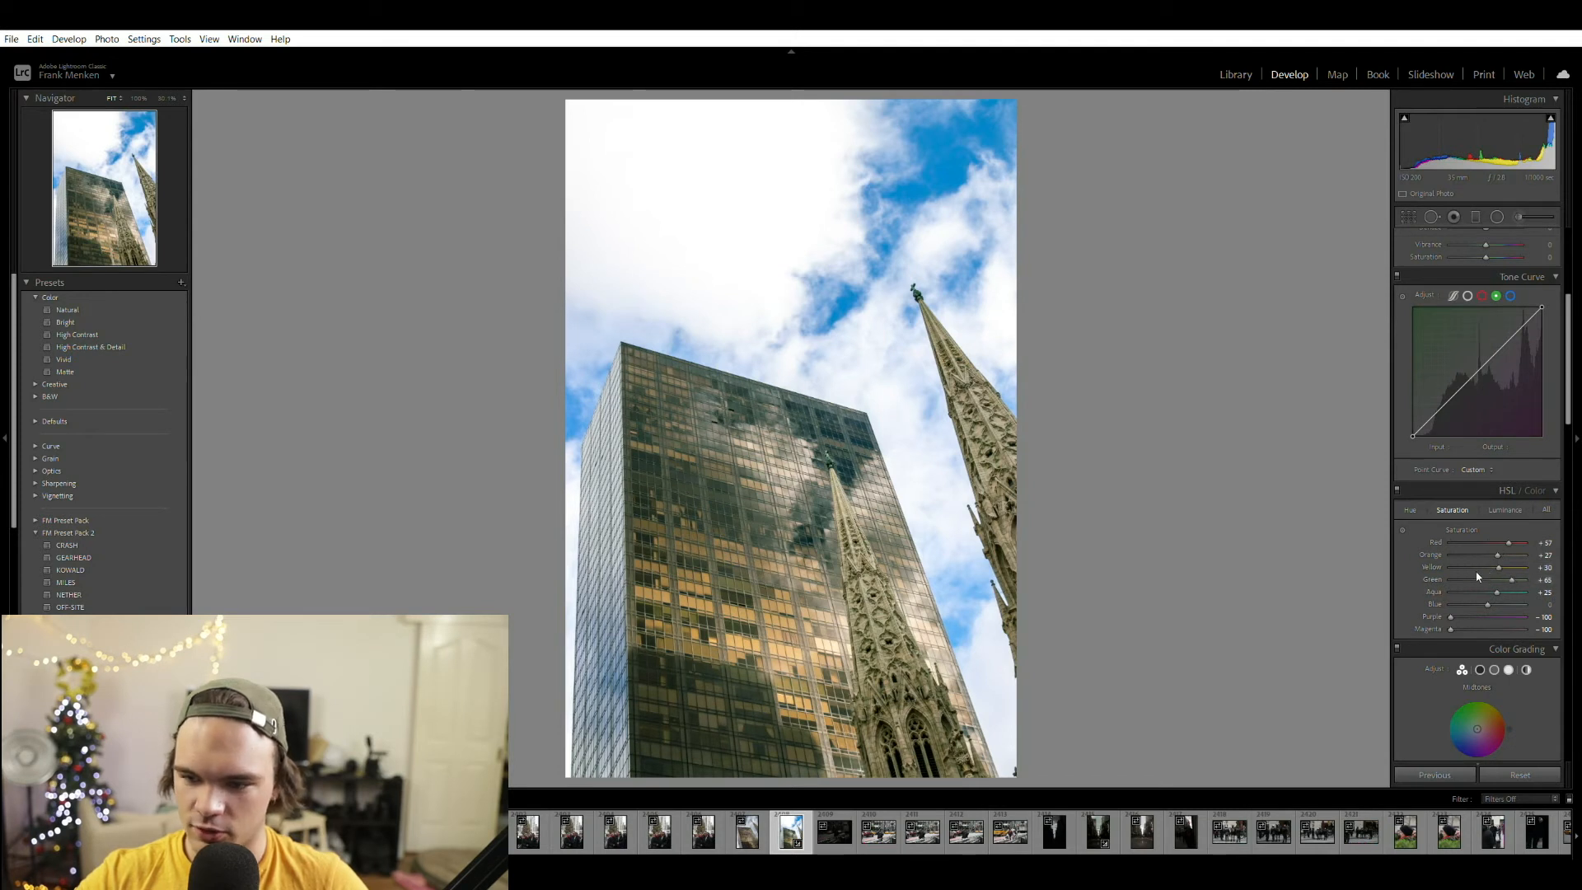
click(1410, 509)
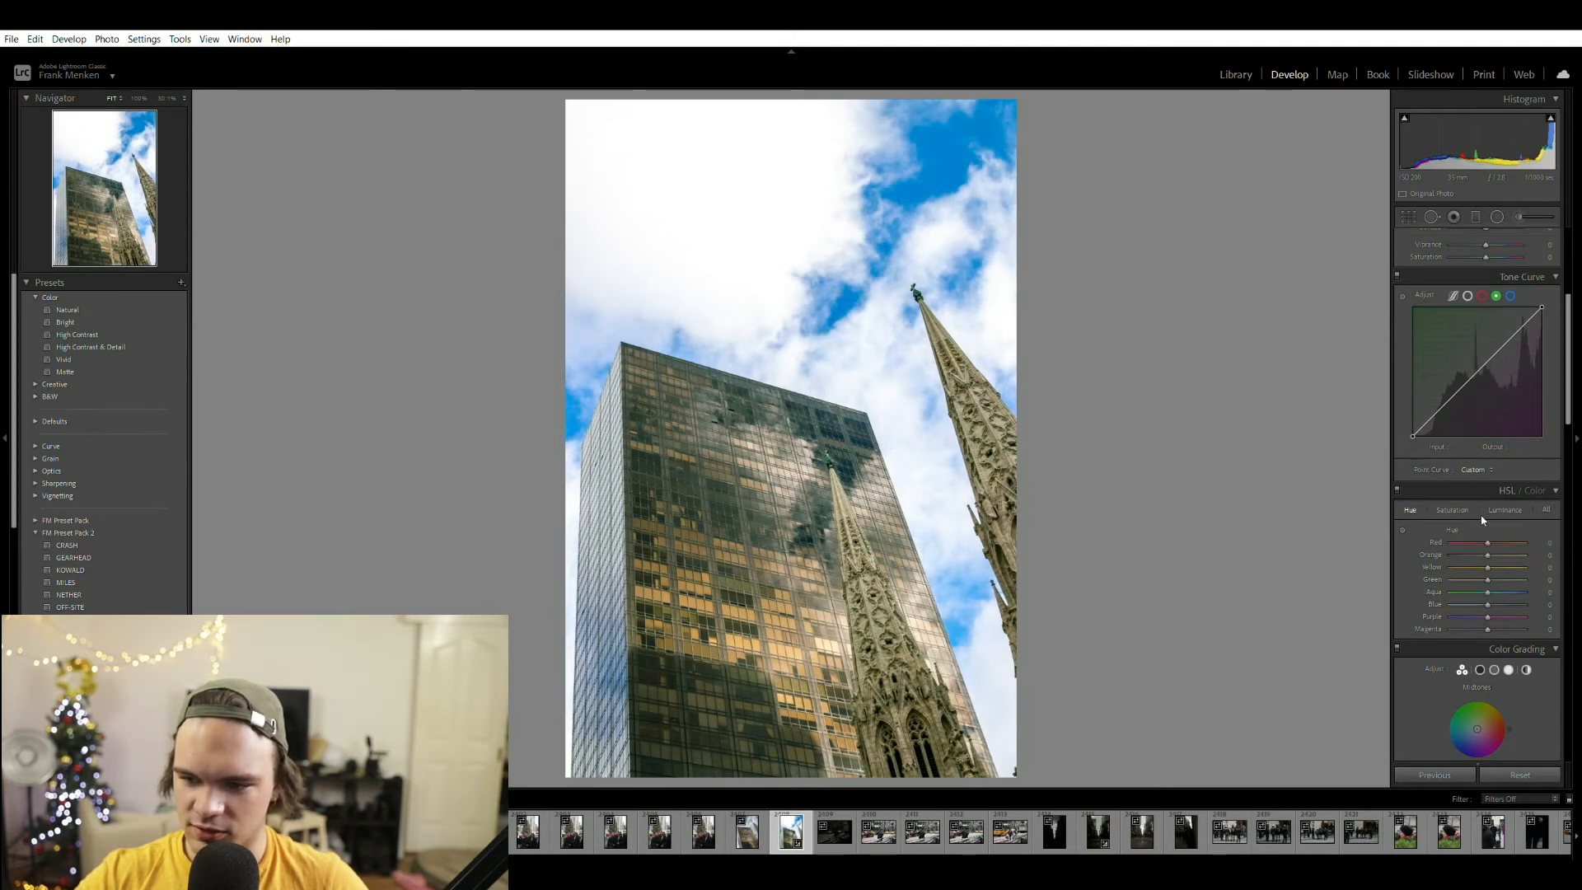
- Shift the blue sky toward aqua and tweak orange hue, then raise orange and aqua luminance
drag(1503, 605, 1479, 605)
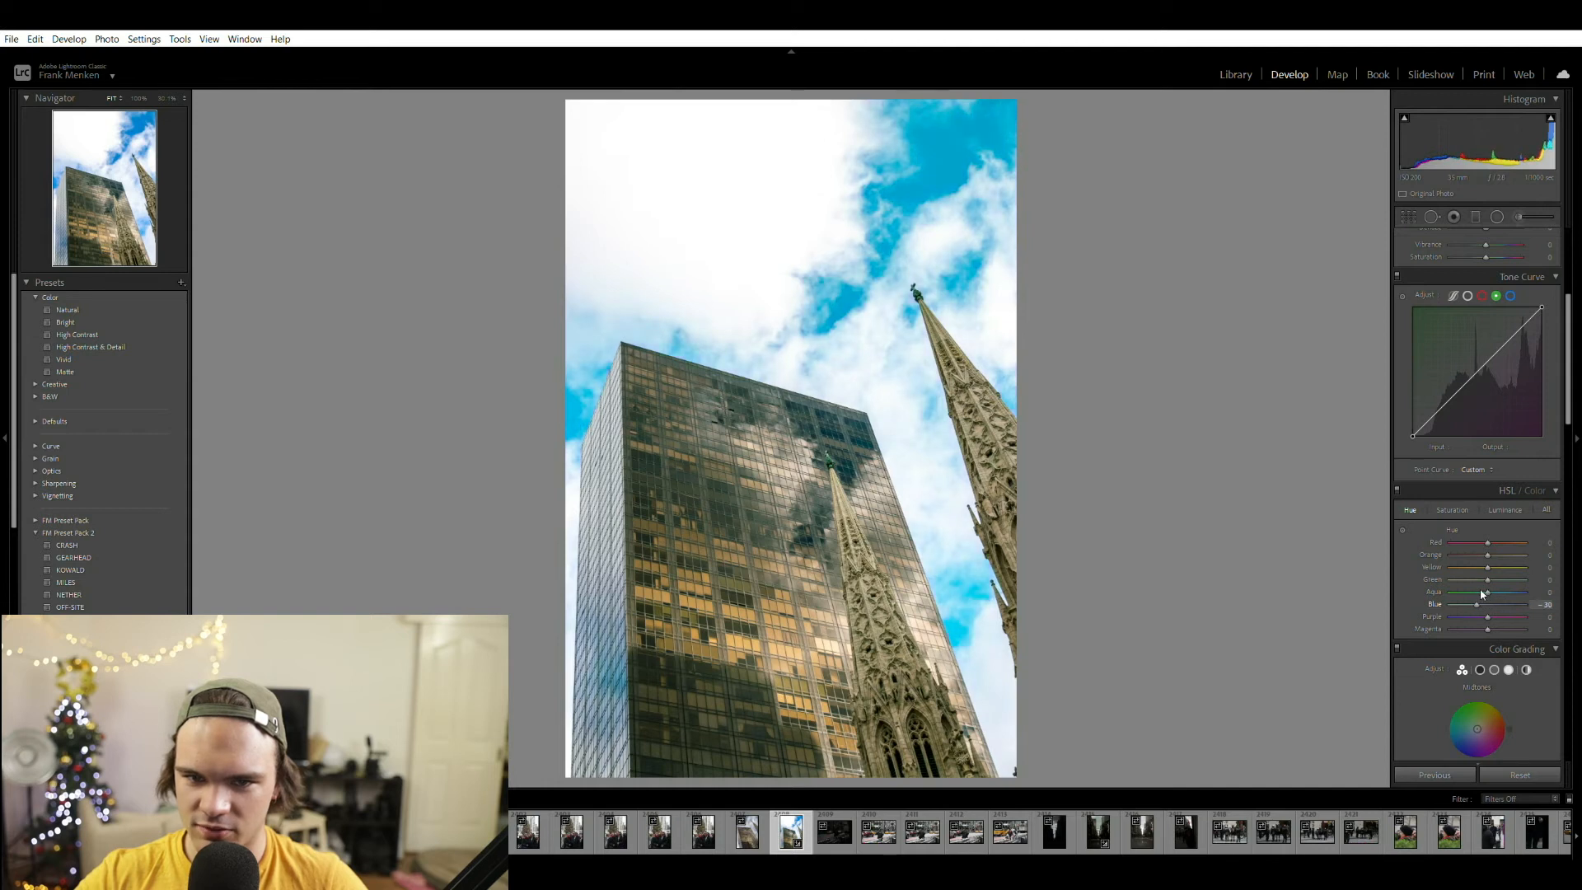
drag(1498, 605, 1474, 604)
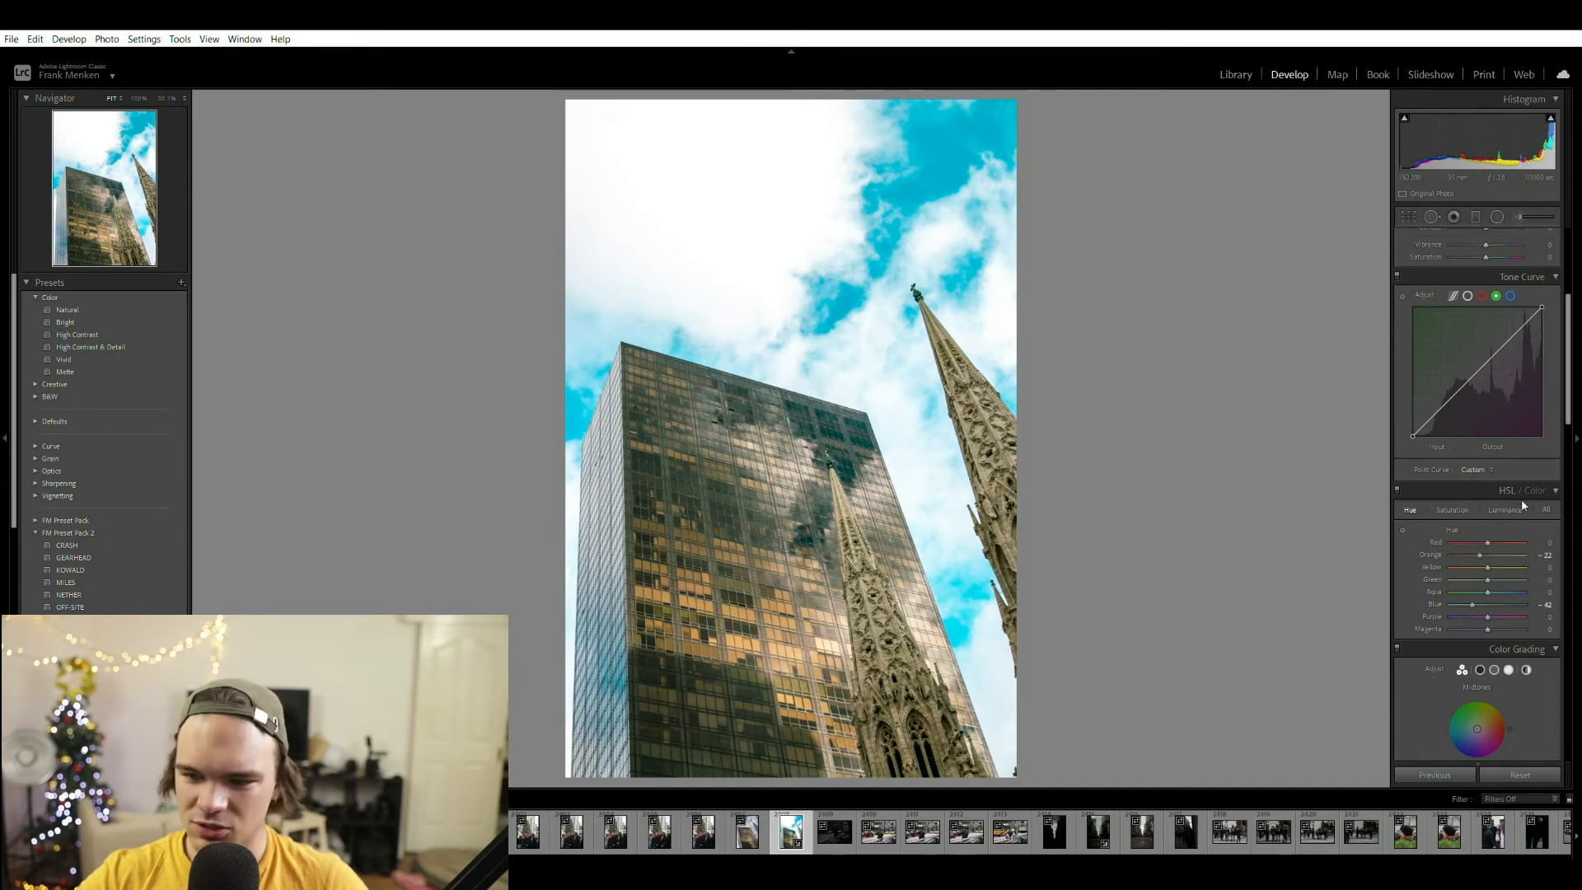
click(1505, 510)
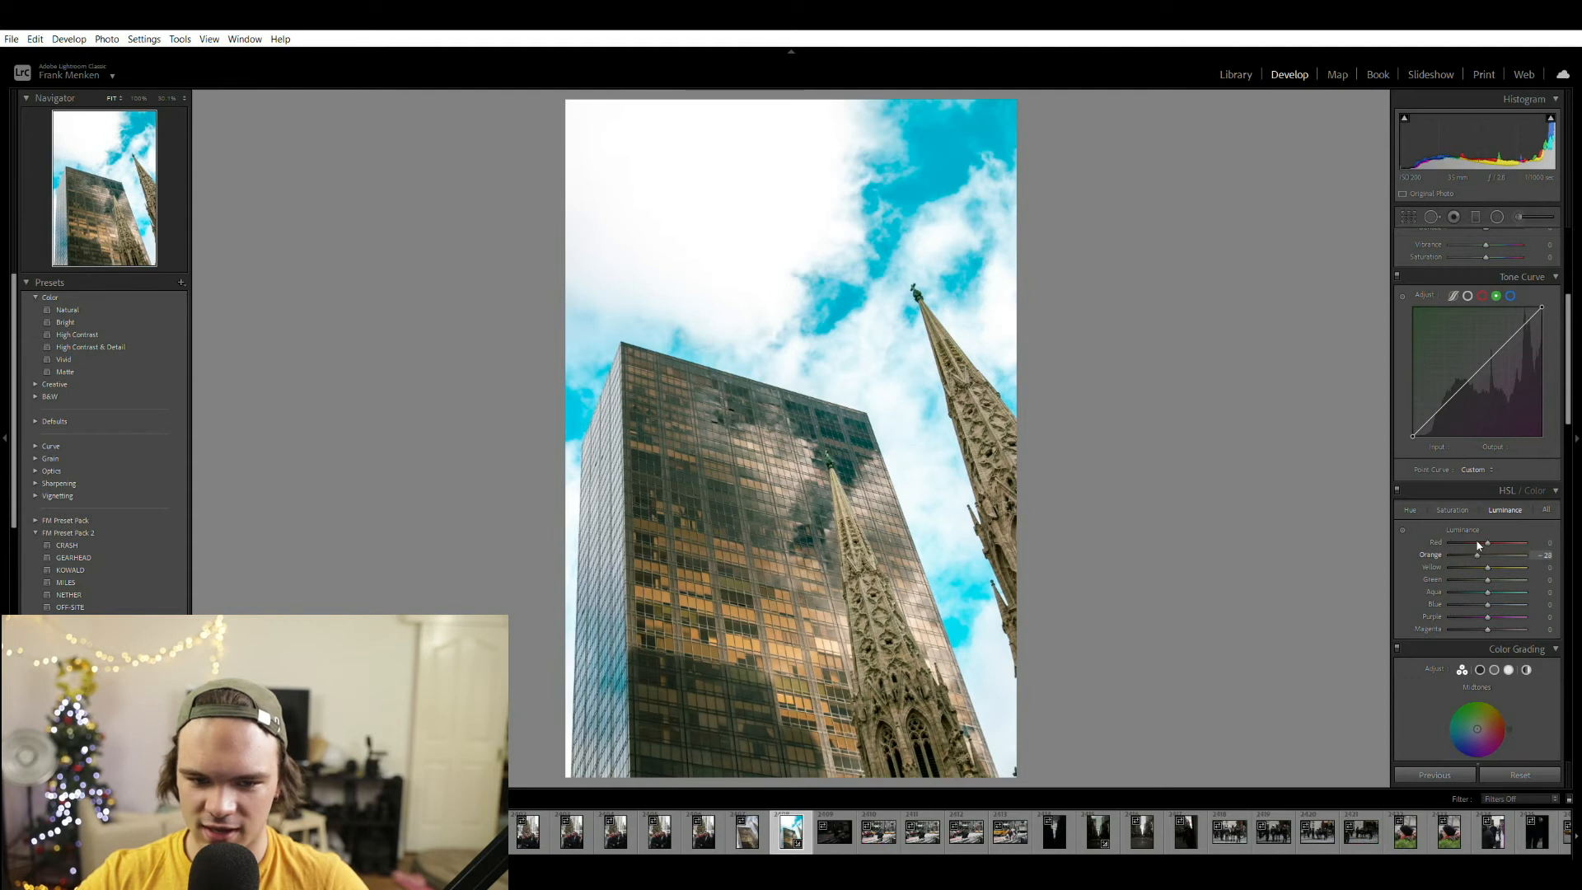
drag(1493, 556, 1487, 556)
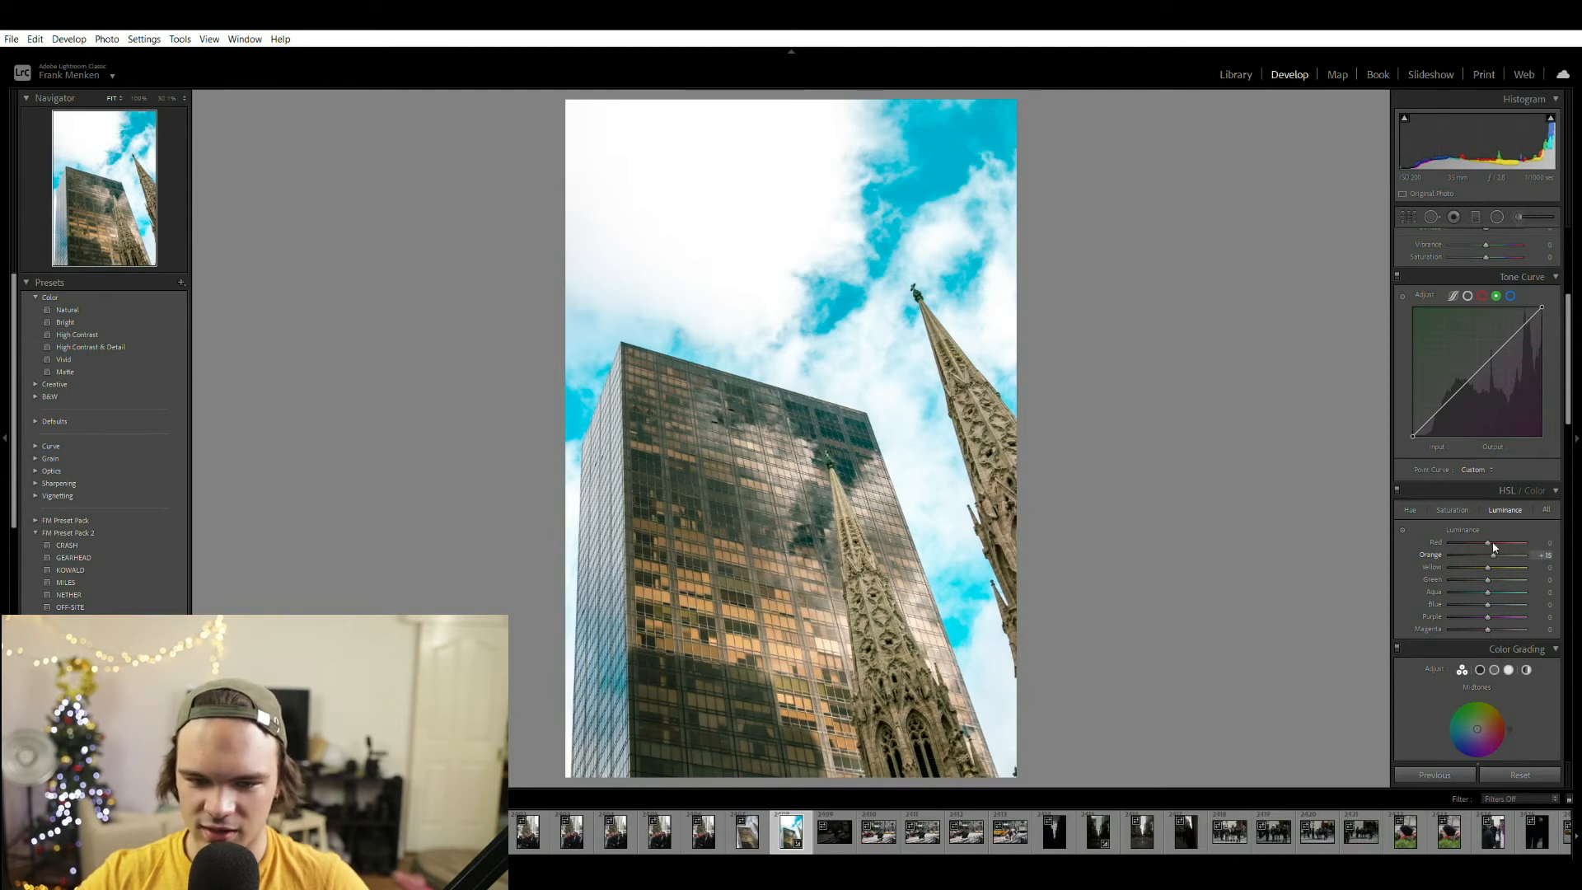
drag(1487, 592, 1503, 592)
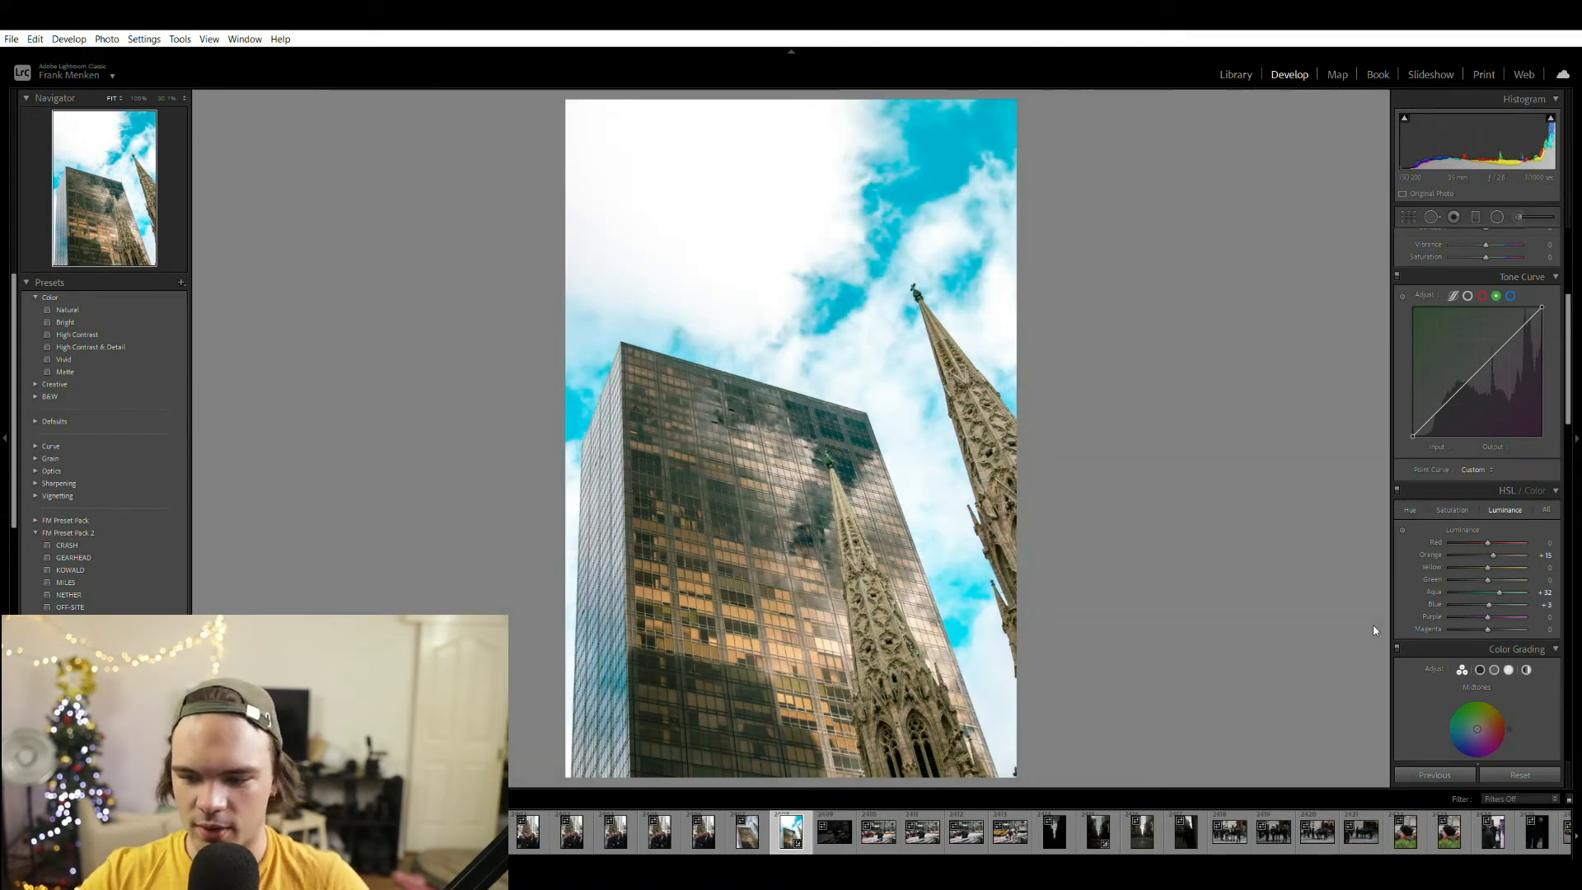
- In the Effects panel, add film grain at about 32 to the photo
scroll(down, 3)
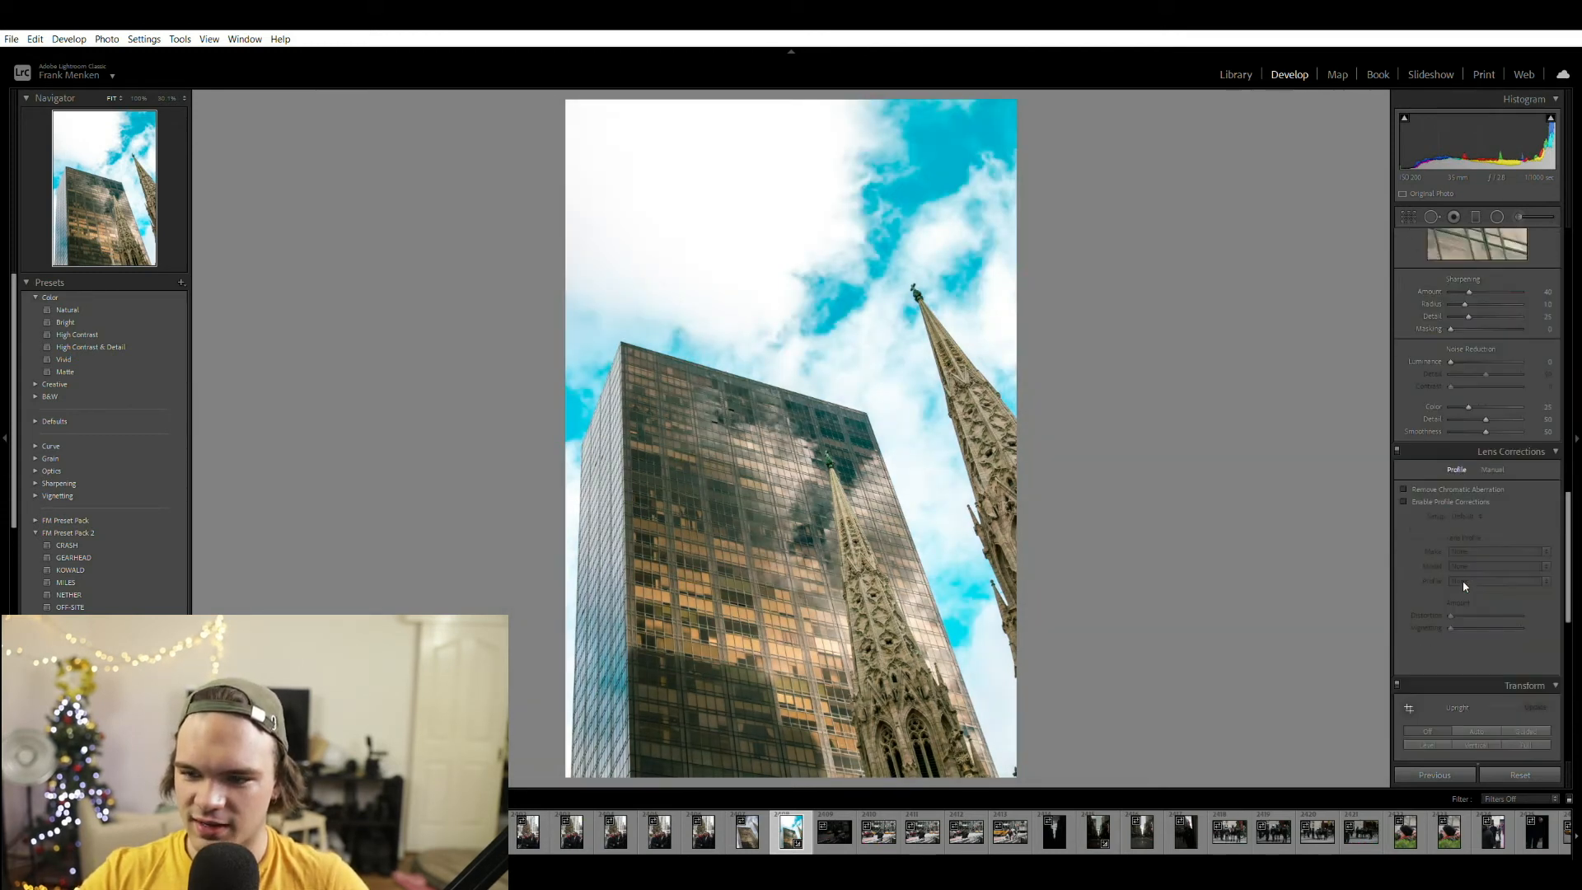
click(1404, 501)
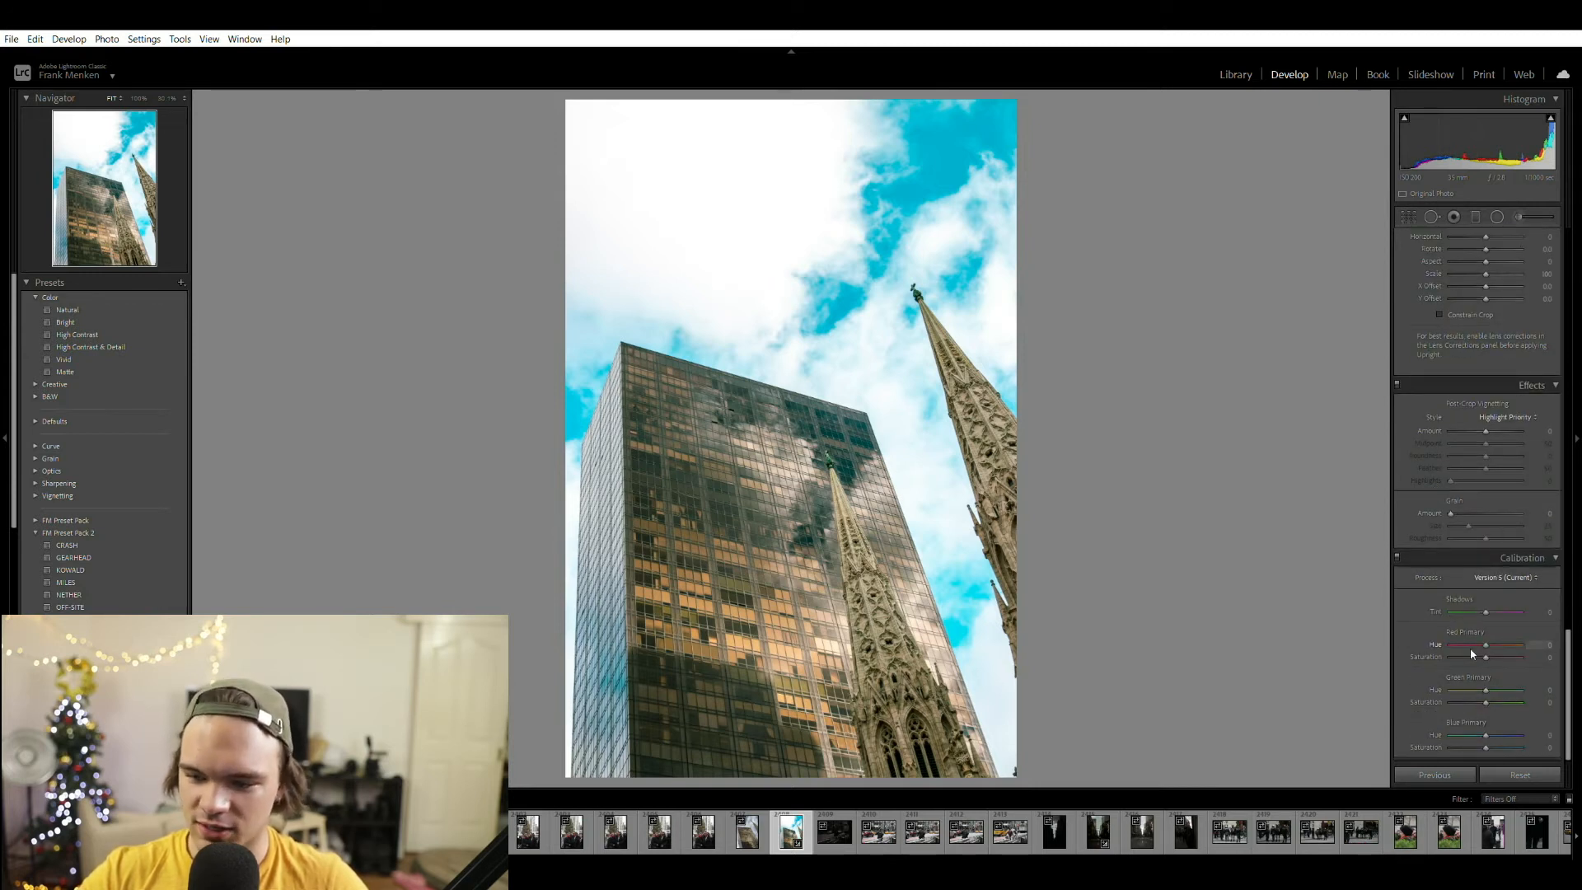
drag(1487, 658, 1498, 658)
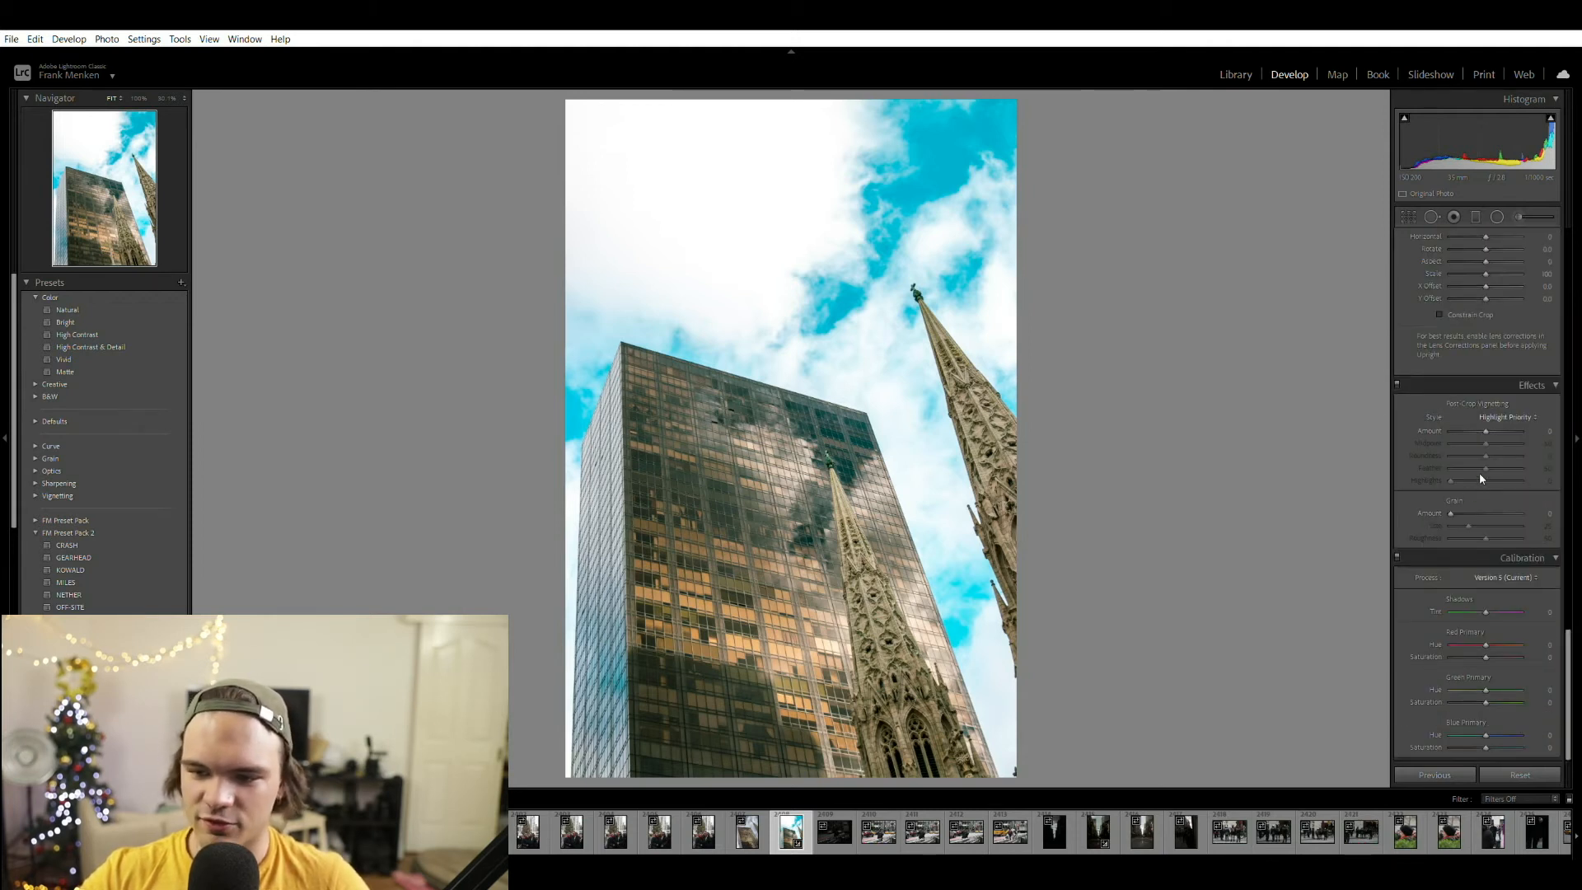
drag(1449, 513, 1488, 513)
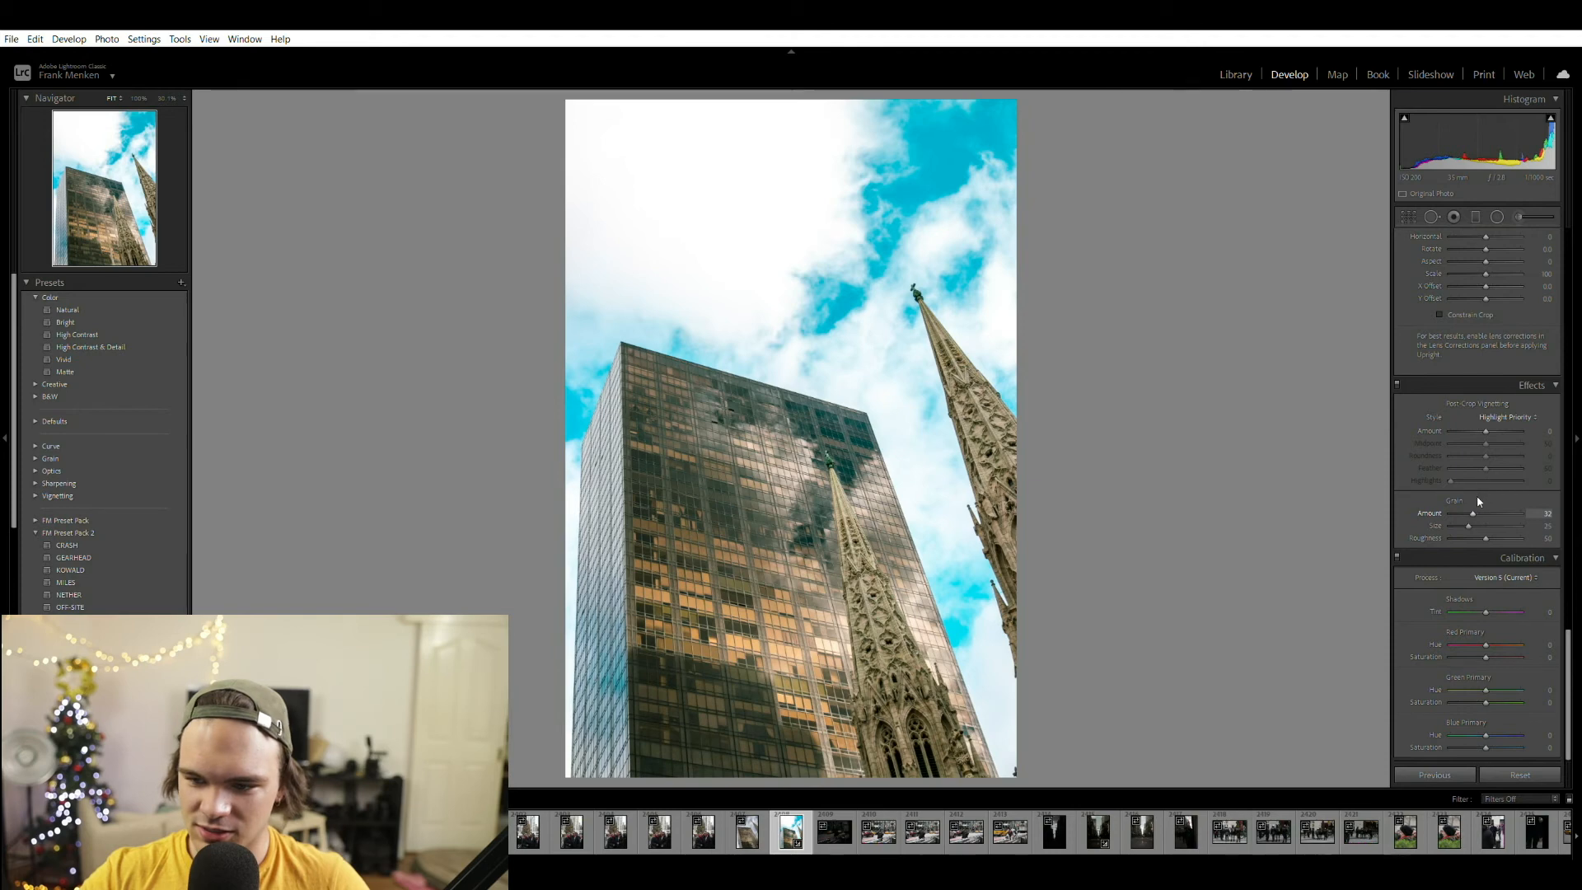